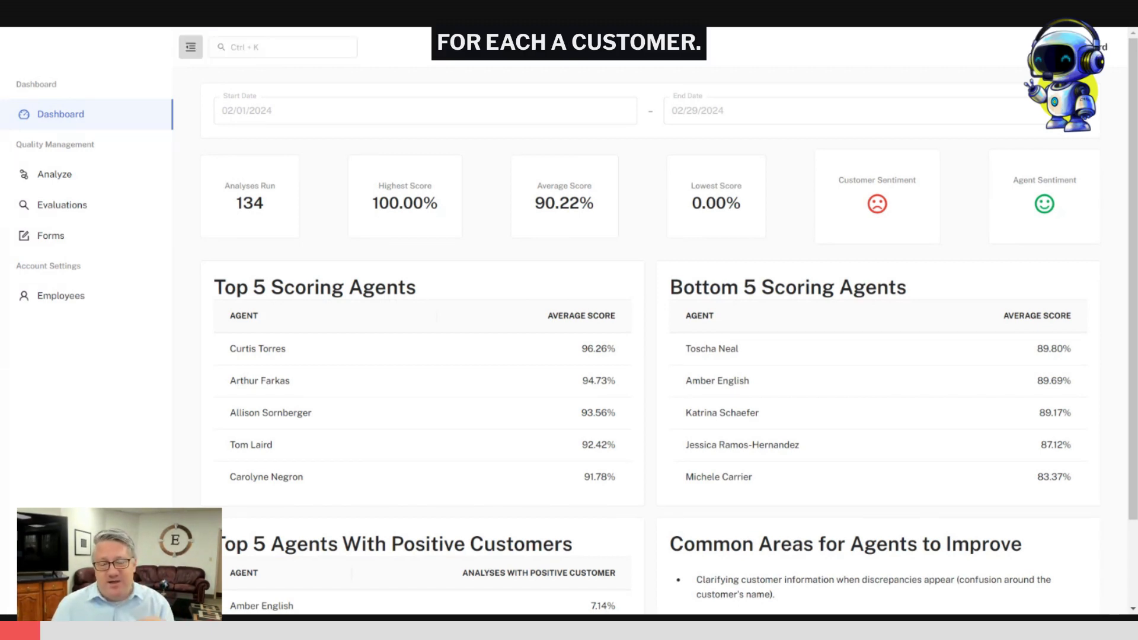
Review the dashboard's Common Areas for Agents to Improve panel.
{"action": "scroll", "scroll_direction": "down", "scroll_amount": 3}
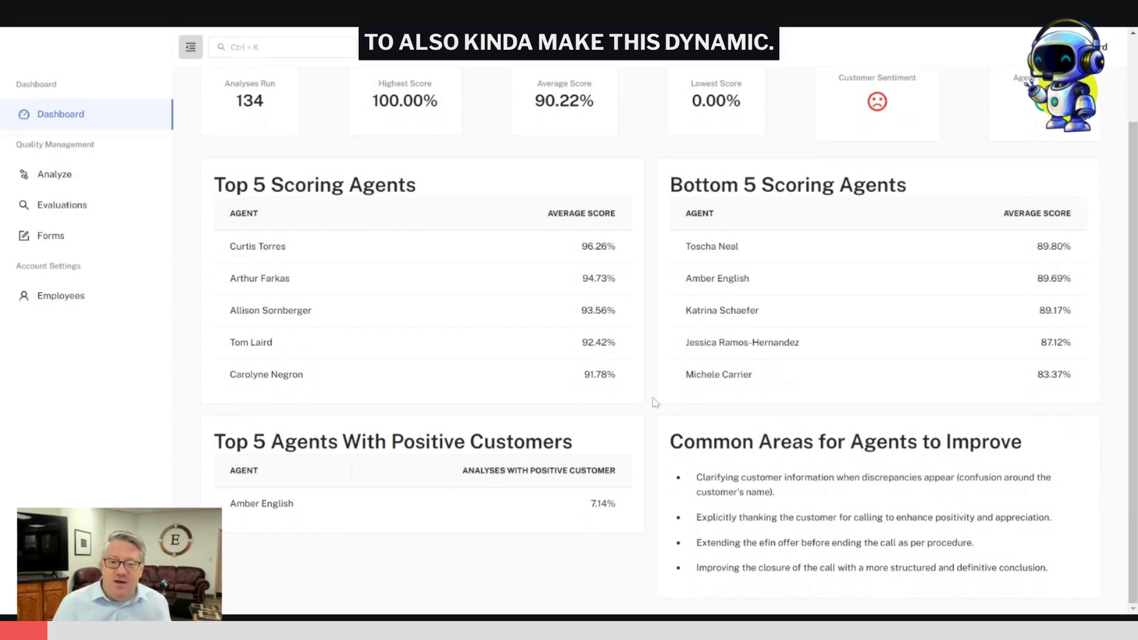
{"action": "double_click", "coordinate": [845, 441]}
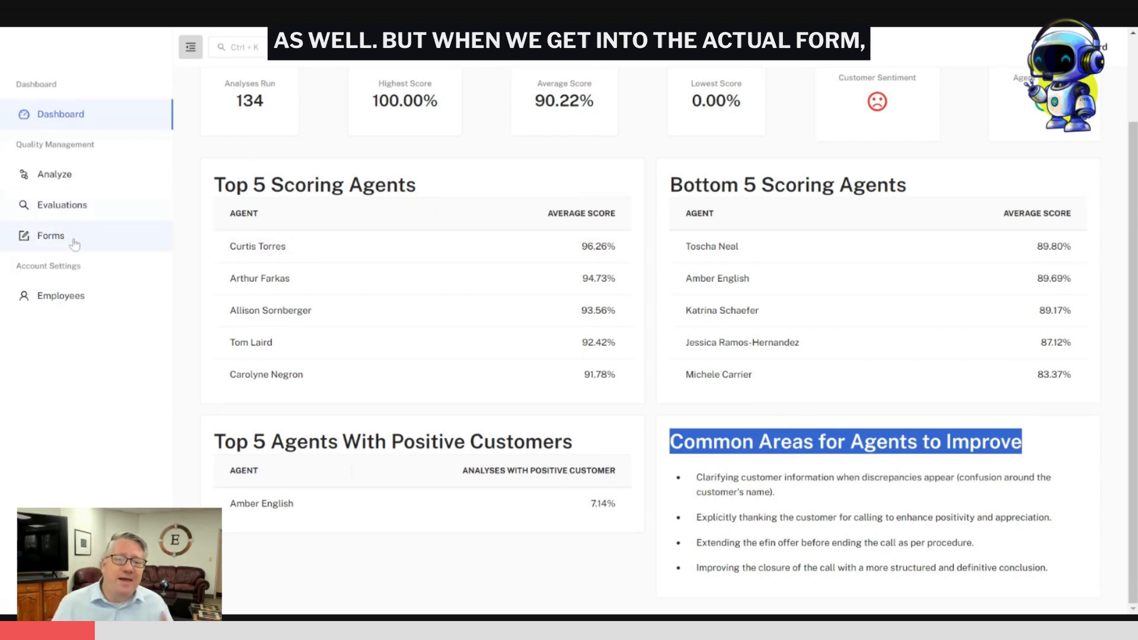
Open a test form from the Forms list to show its greeting-section questions with context and points.
{"action": "left_click", "coordinate": [50, 235]}
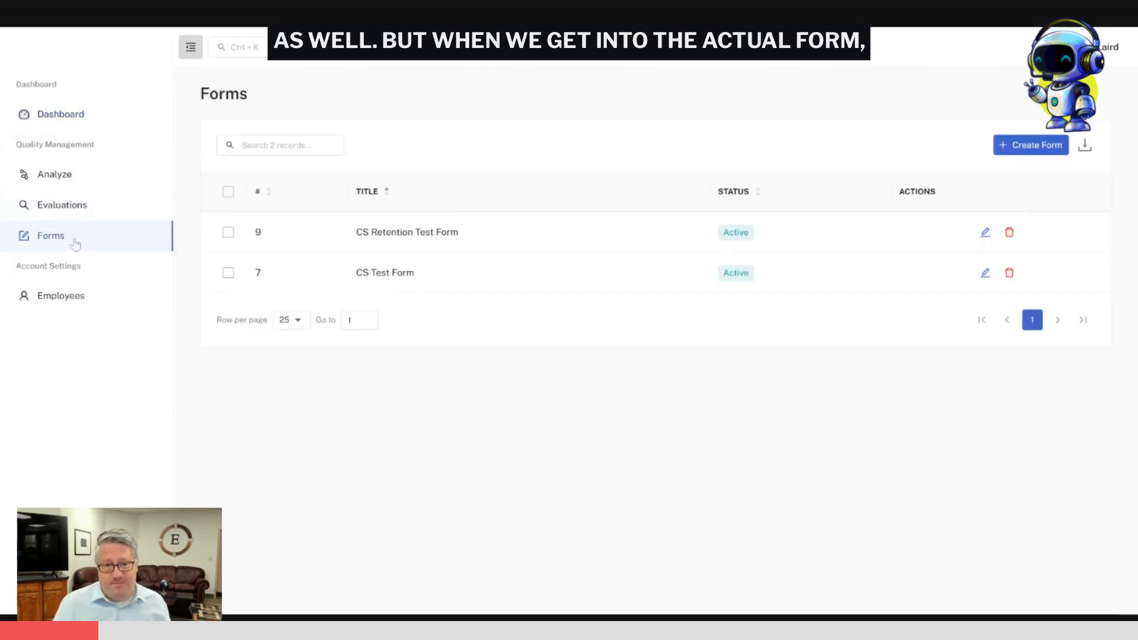
{"action": "left_click", "coordinate": [985, 273]}
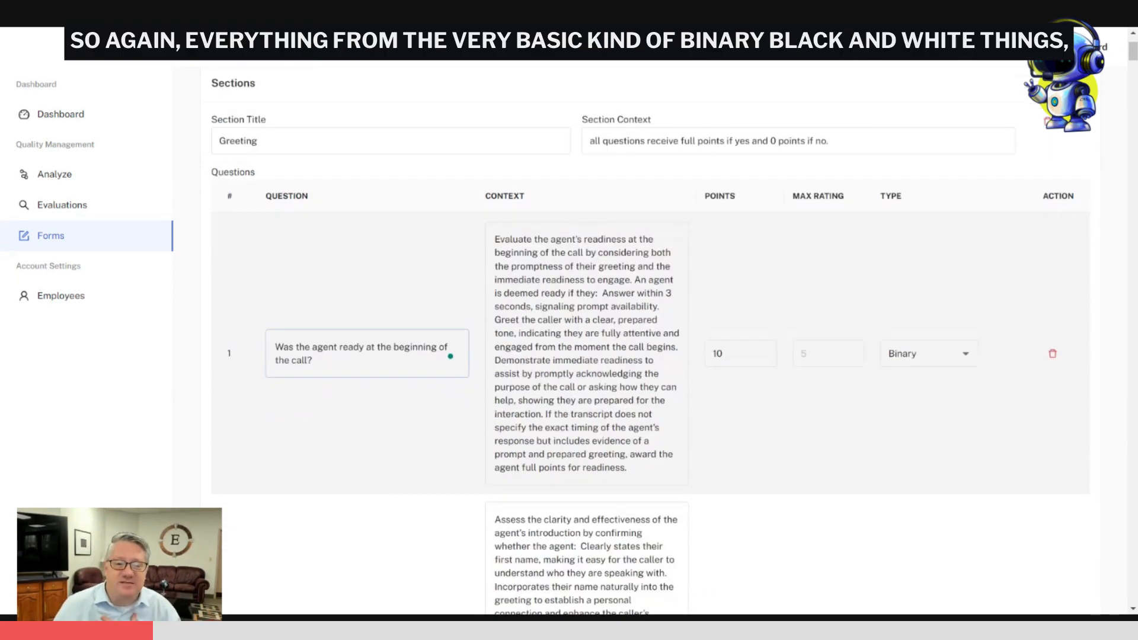
{"action": "scroll", "scroll_direction": "down", "scroll_amount": 3}
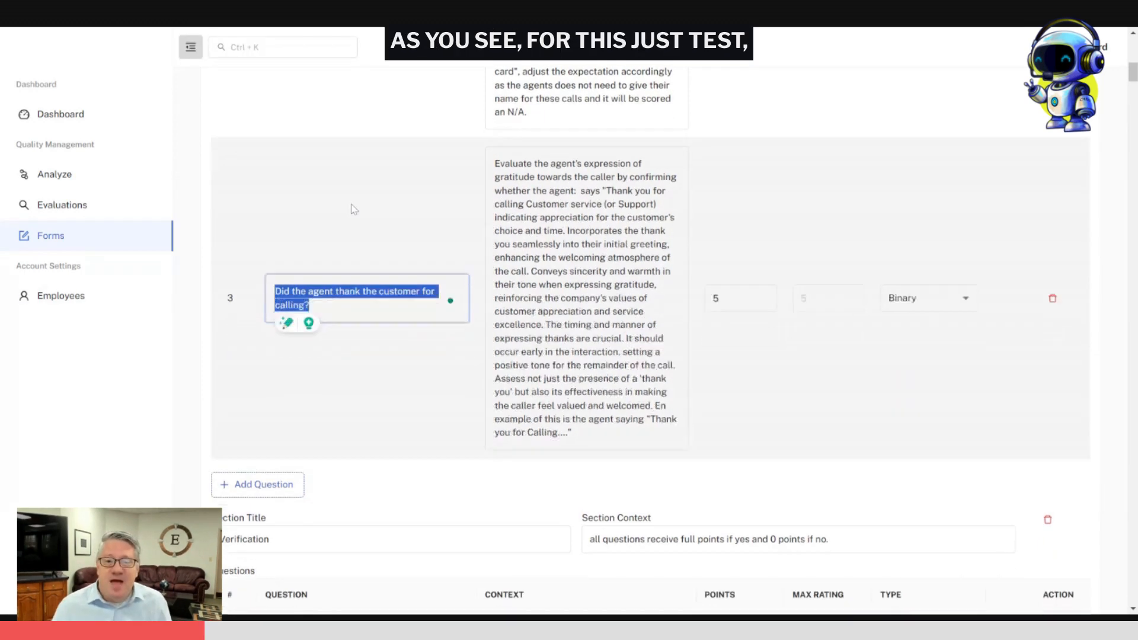
{"action": "scroll", "scroll_direction": "down", "scroll_amount": 3}
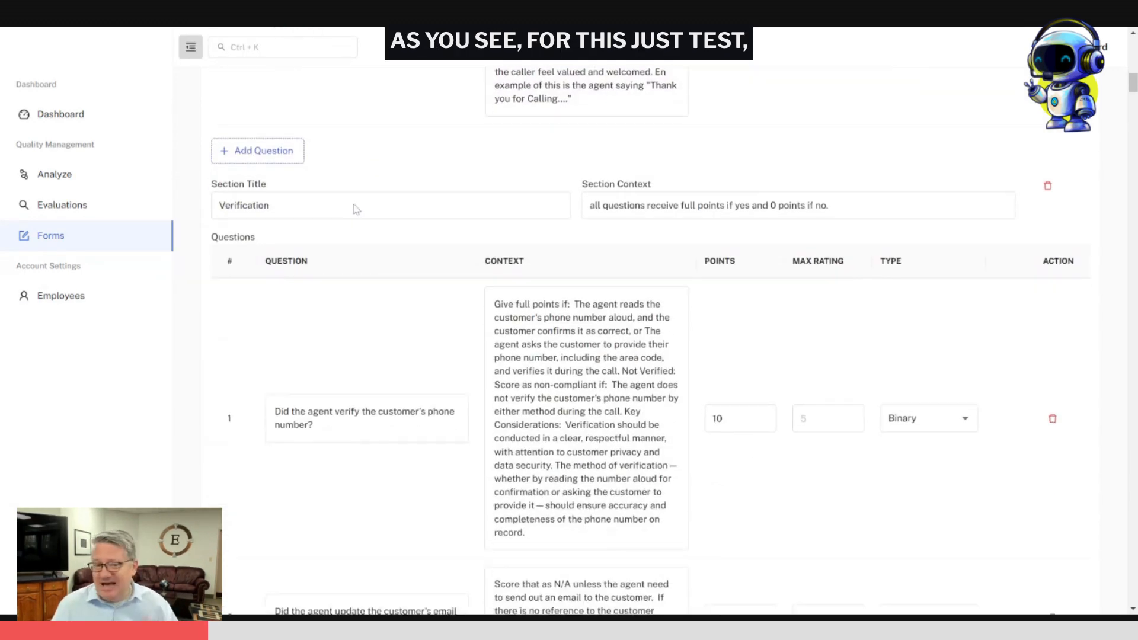
{"action": "scroll", "scroll_direction": "down", "scroll_amount": 3}
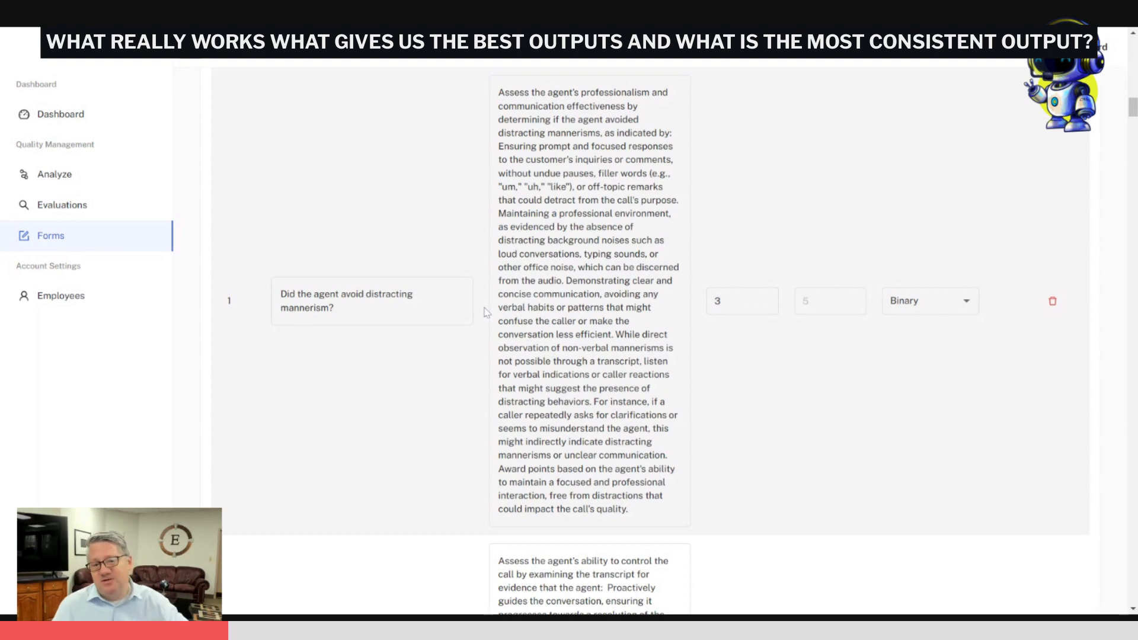
{"action": "scroll", "scroll_direction": "down", "scroll_amount": 3}
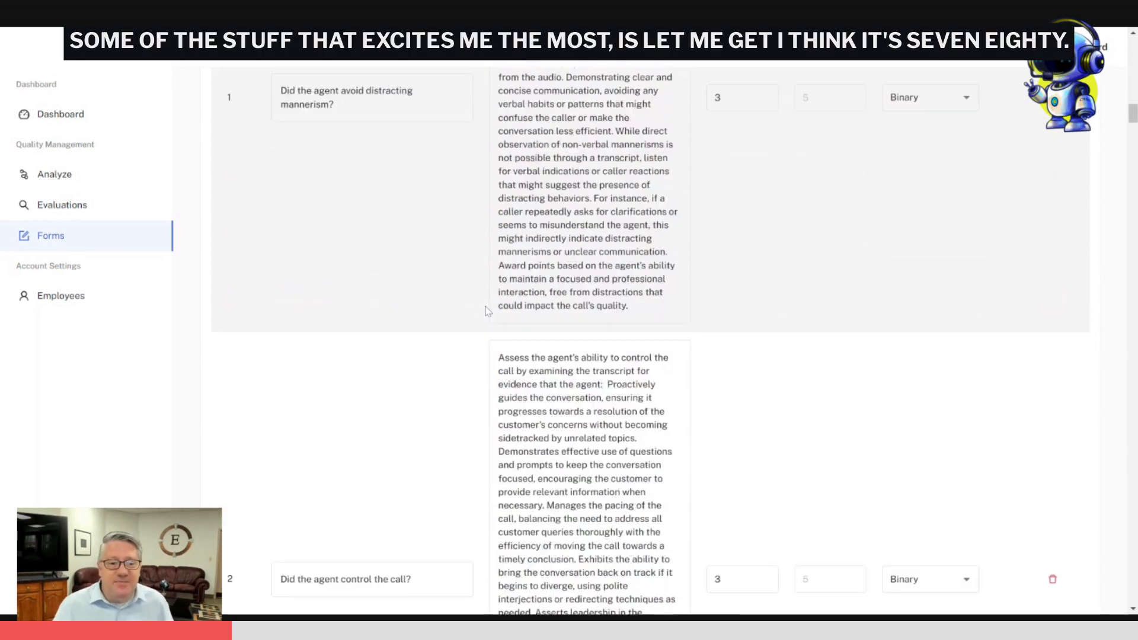
{"action": "scroll", "scroll_direction": "down", "scroll_amount": 3}
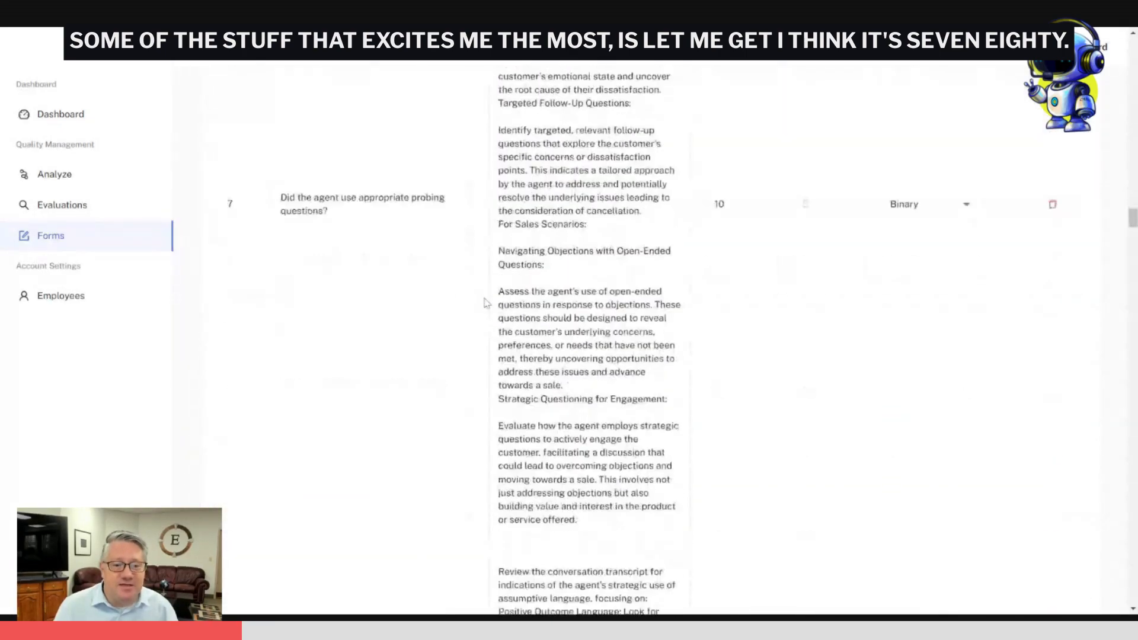
{"action": "scroll", "scroll_direction": "down", "scroll_amount": 3}
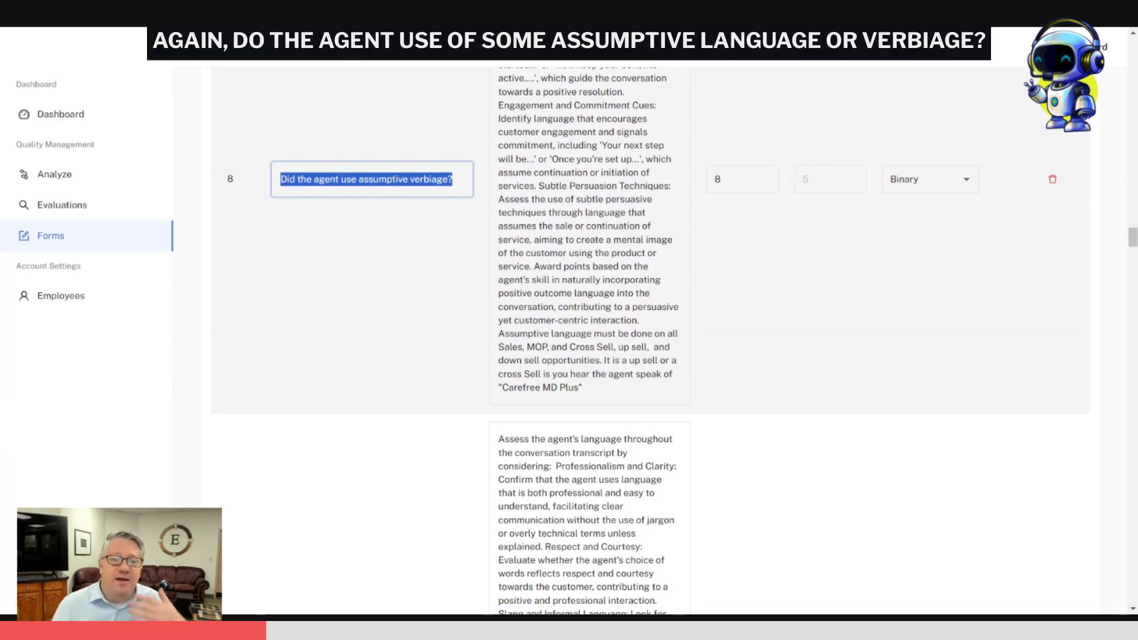
{"action": "mouse_move", "coordinate": [335, 209]}
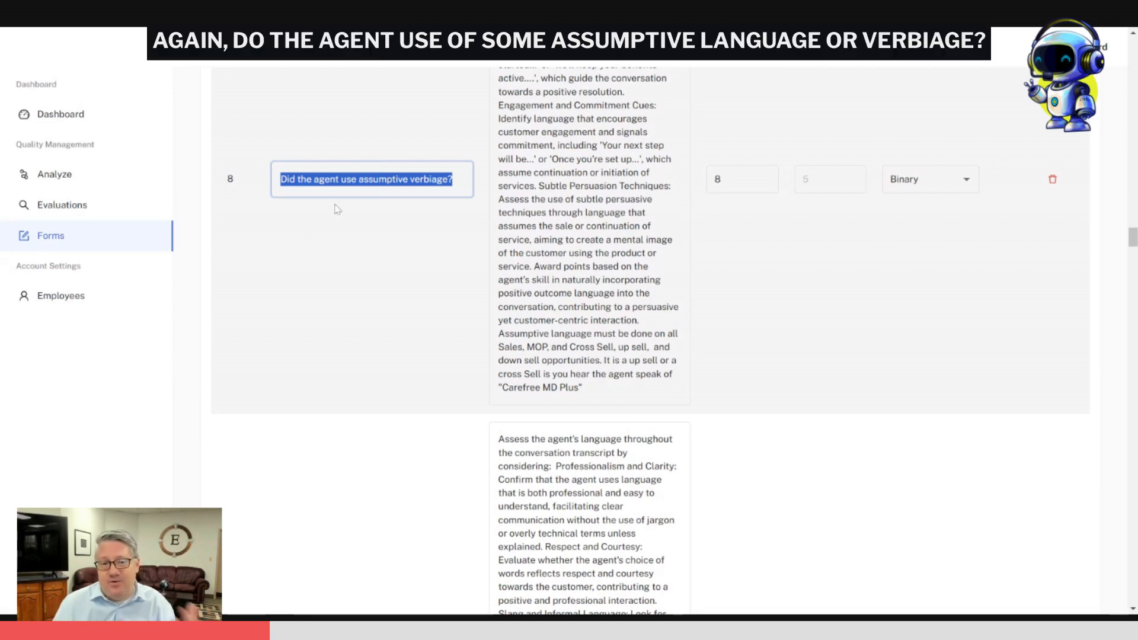
{"action": "scroll", "scroll_direction": "down", "scroll_amount": 3}
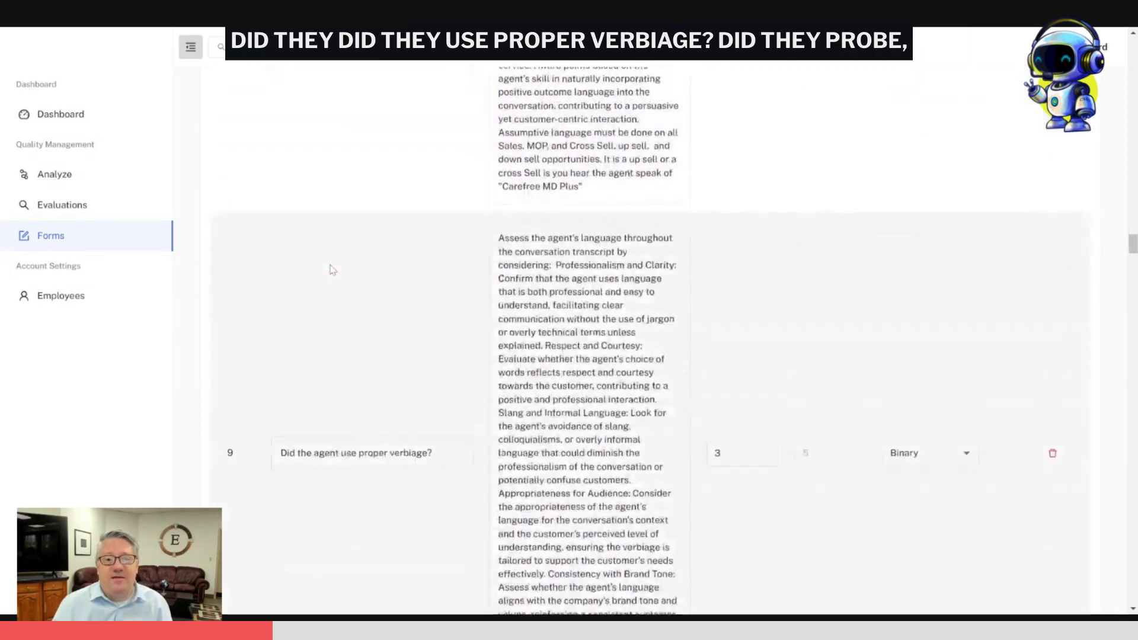
{"action": "scroll", "scroll_direction": "down", "scroll_amount": 3}
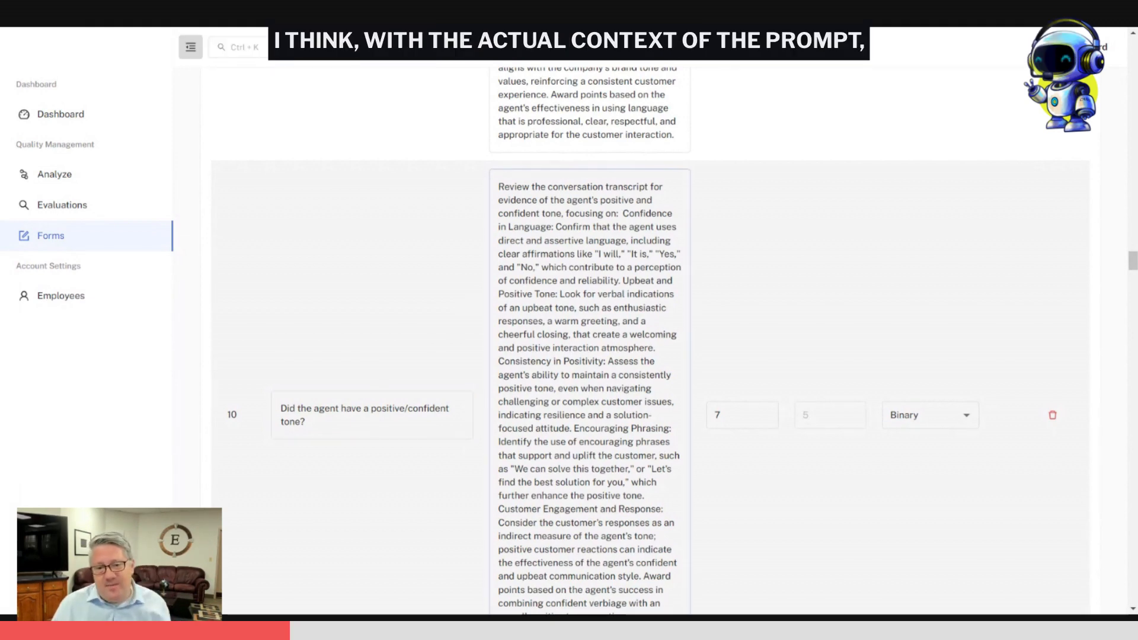
{"action": "scroll", "scroll_direction": "down", "scroll_amount": 3}
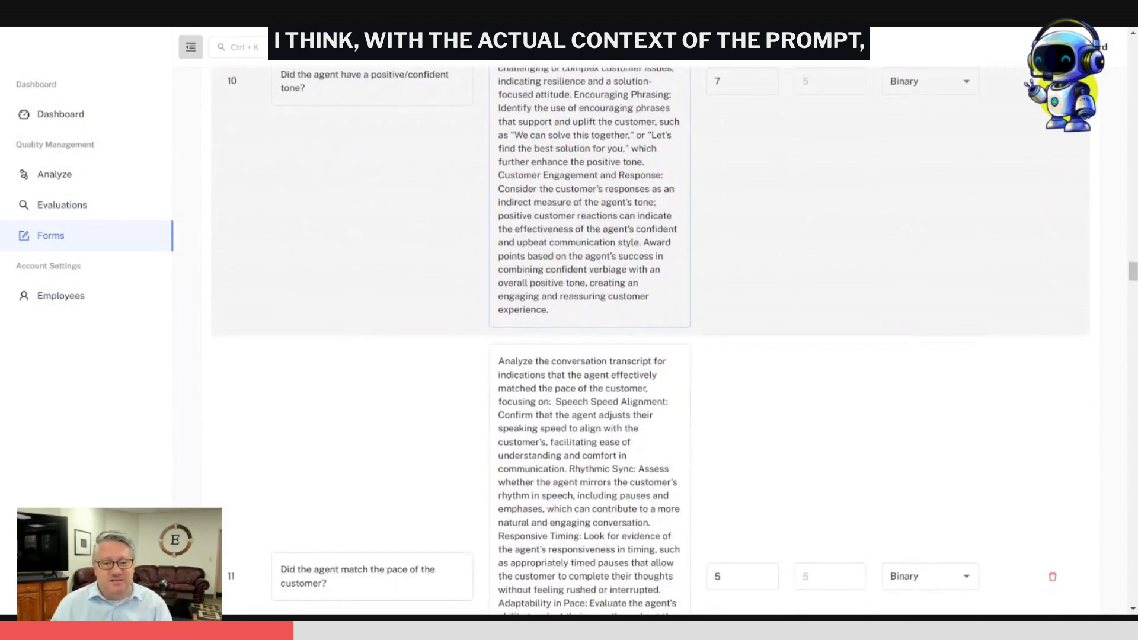
{"action": "scroll", "scroll_direction": "down", "scroll_amount": 3}
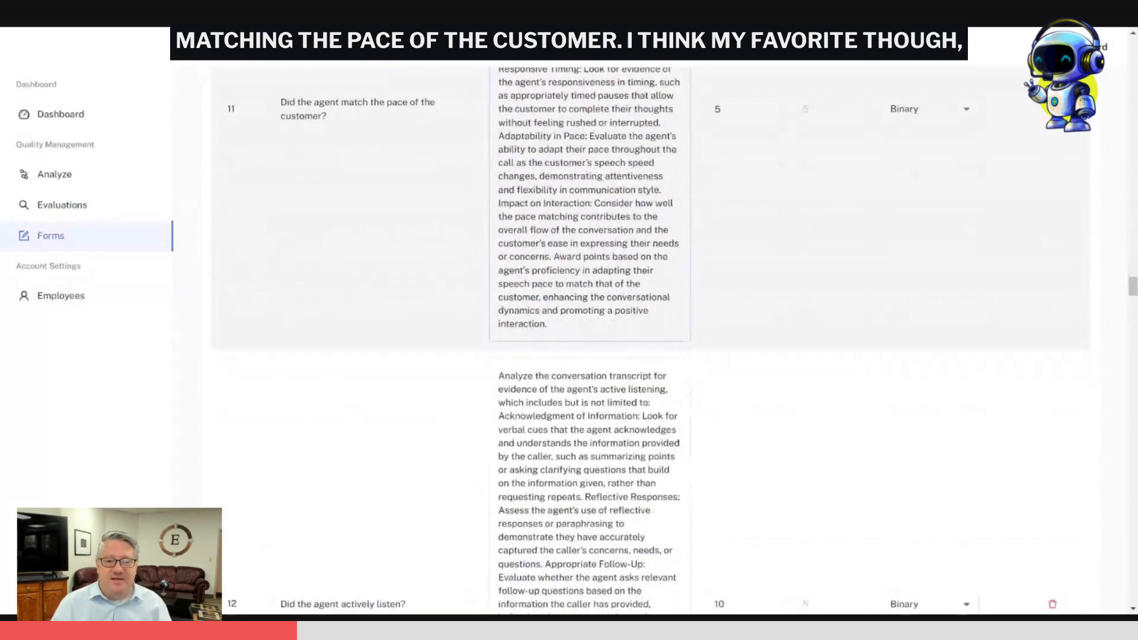
{"action": "scroll", "scroll_direction": "down", "scroll_amount": 3}
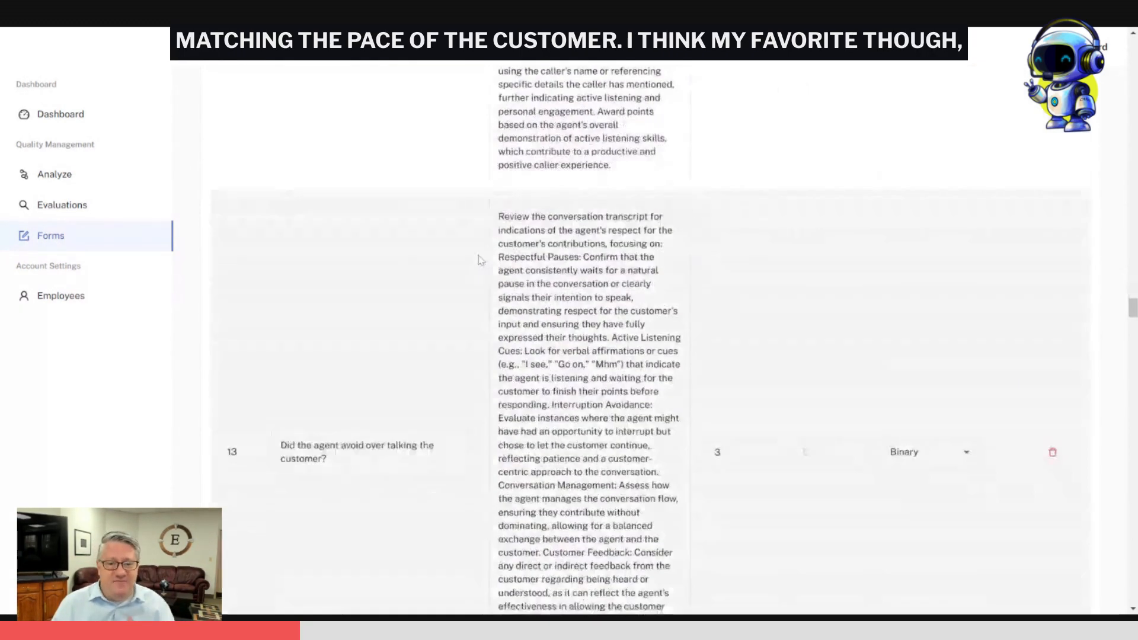
{"action": "scroll", "scroll_direction": "down", "scroll_amount": 3}
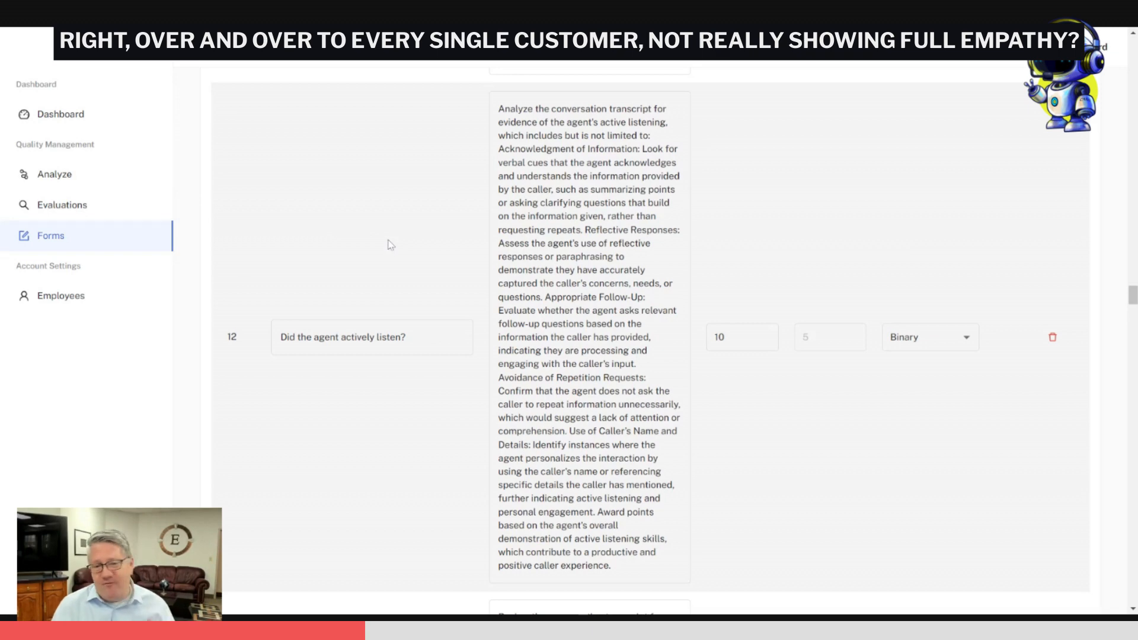
{"action": "scroll", "scroll_direction": "down", "scroll_amount": 3}
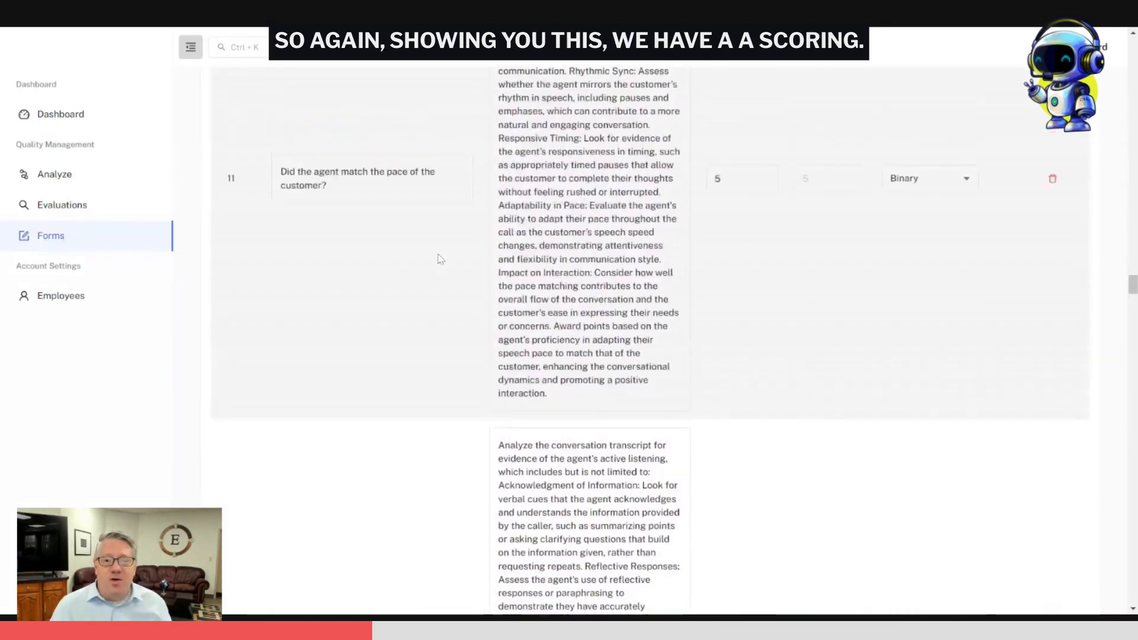
{"action": "scroll", "scroll_direction": "down", "scroll_amount": 3}
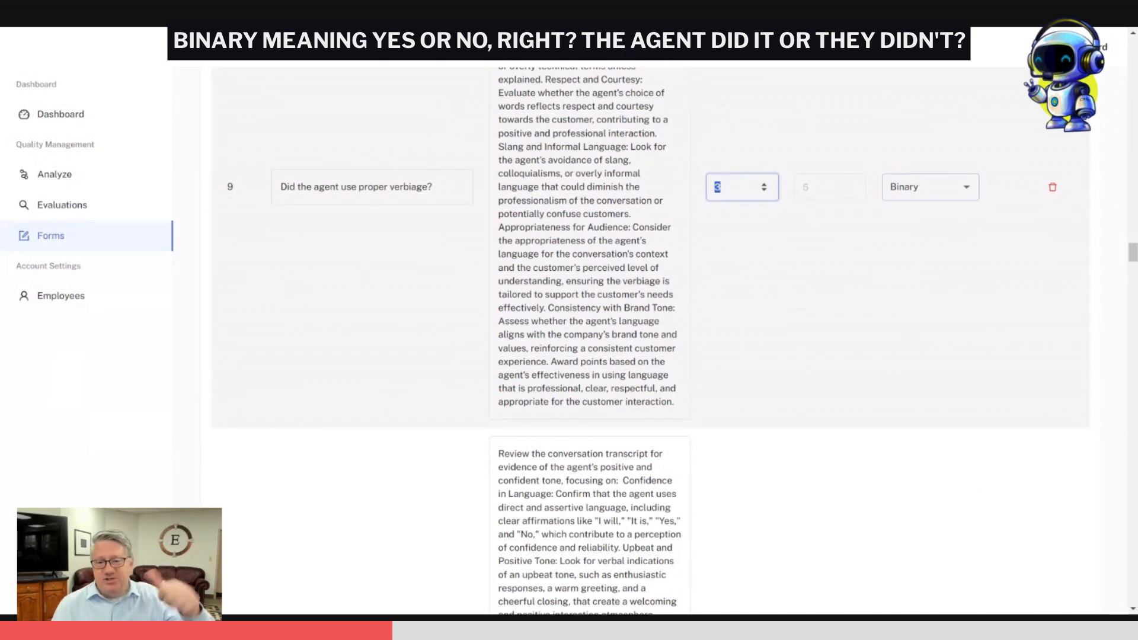
{"action": "left_click", "coordinate": [929, 186]}
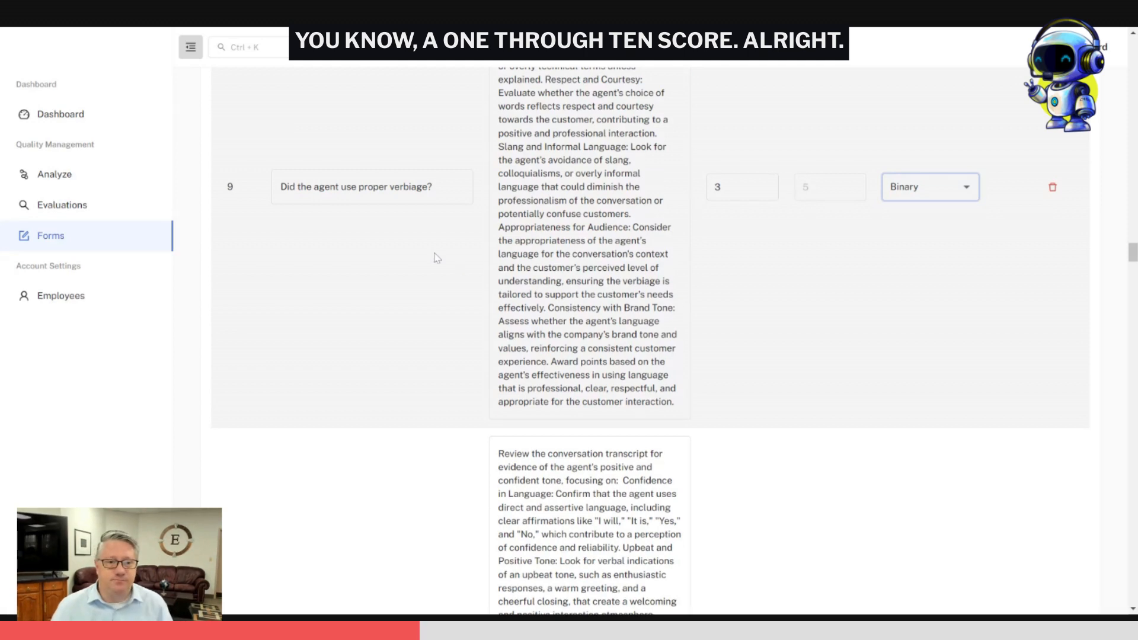
{"action": "scroll", "scroll_direction": "down", "scroll_amount": 3}
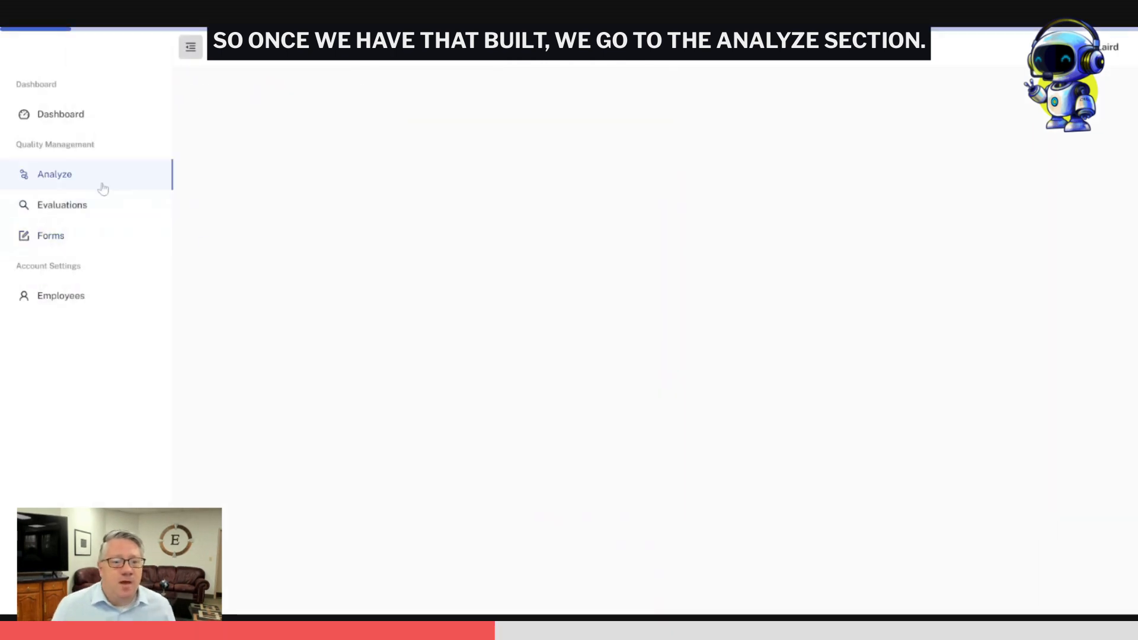
Go to the Analyze page with its empty form and Analyses Sent list.
{"action": "left_click", "coordinate": [54, 174]}
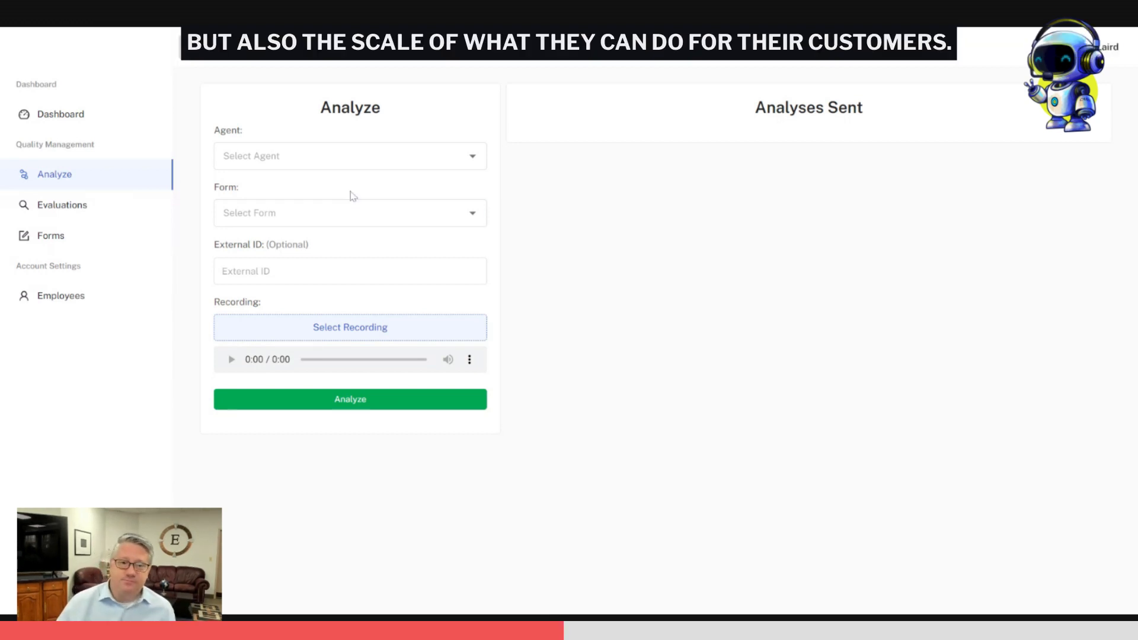
Submit the first call recording for the first agent against CS Test Form.
{"action": "left_click", "coordinate": [348, 155]}
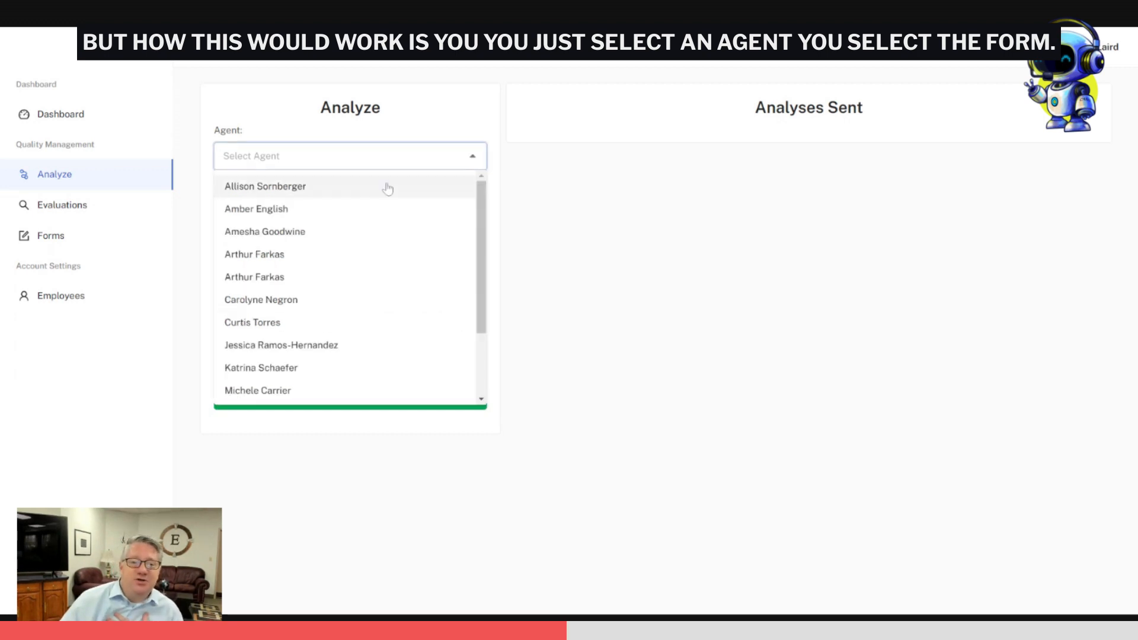
{"action": "left_click", "coordinate": [264, 186]}
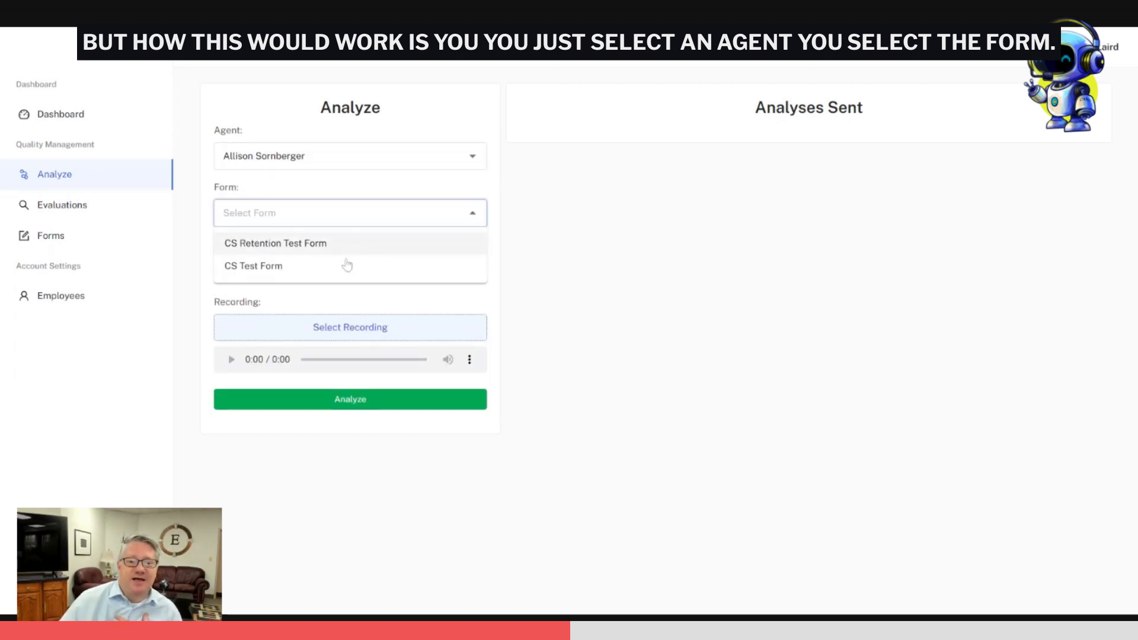
{"action": "left_click", "coordinate": [253, 266]}
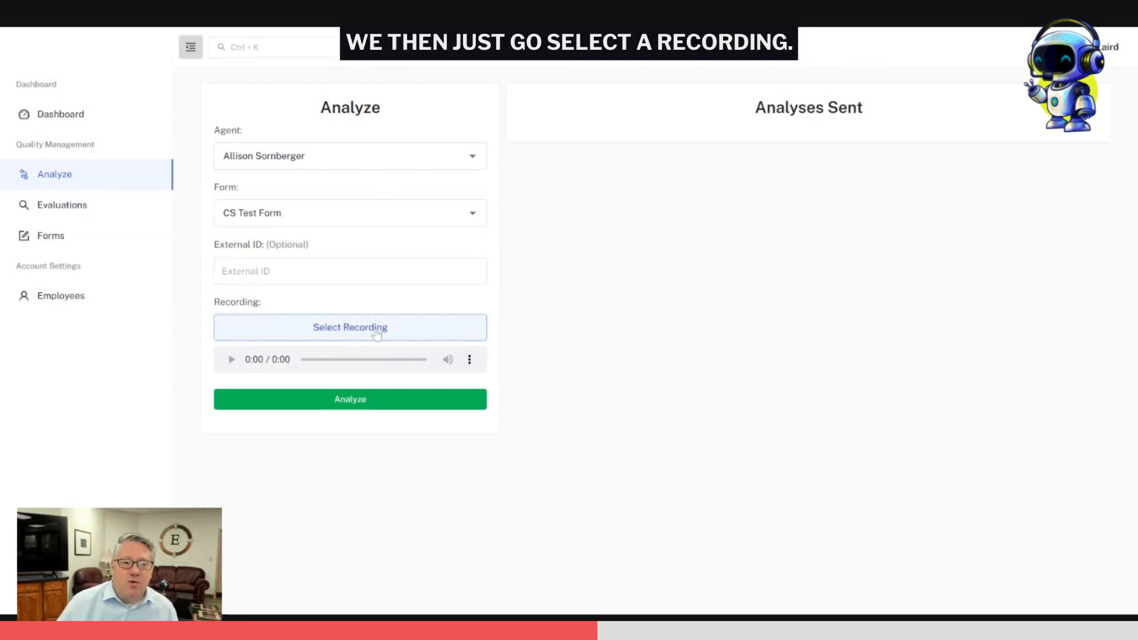
{"action": "left_click", "coordinate": [350, 327]}
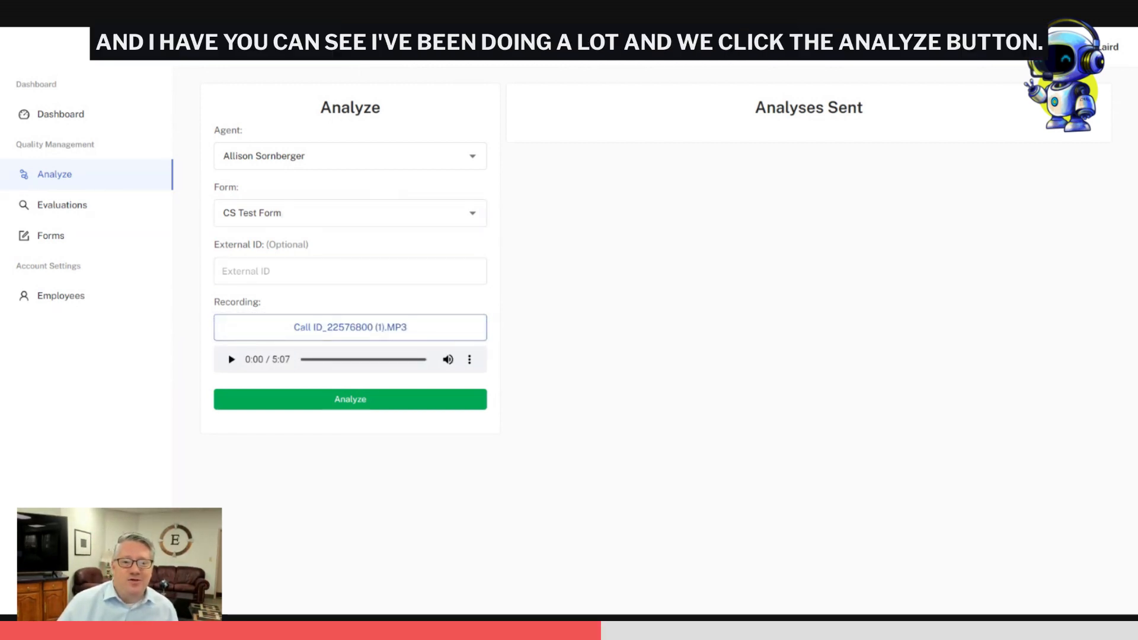
{"action": "left_click", "coordinate": [350, 399]}
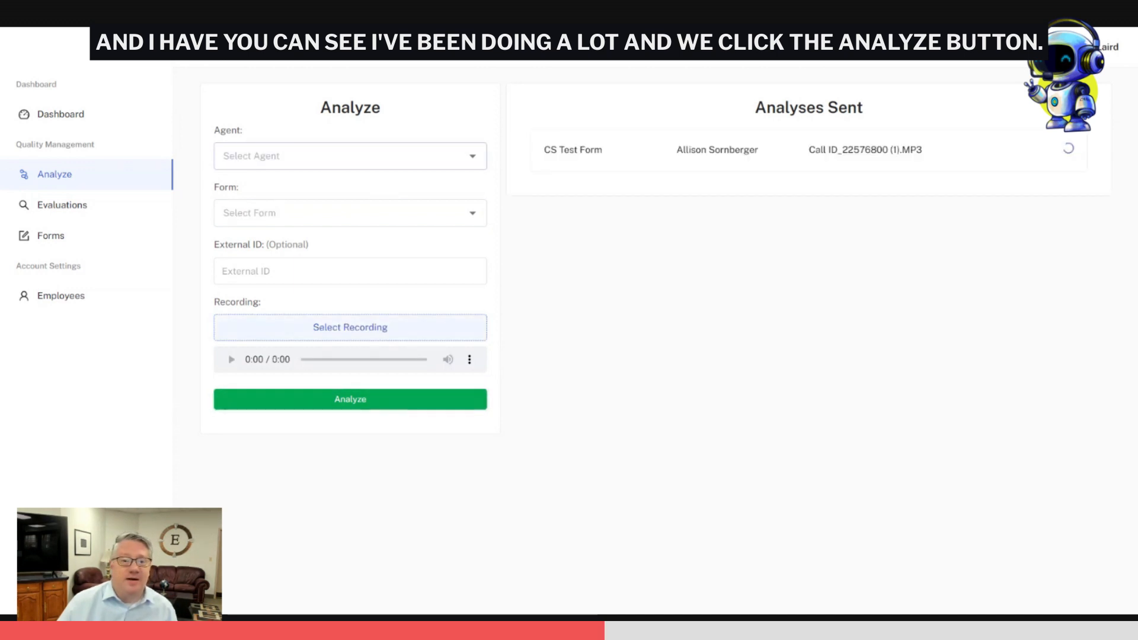
Submit a second recording, Call ID_22577069 (1).MP3, against CS Test Form.
{"action": "left_click", "coordinate": [349, 212]}
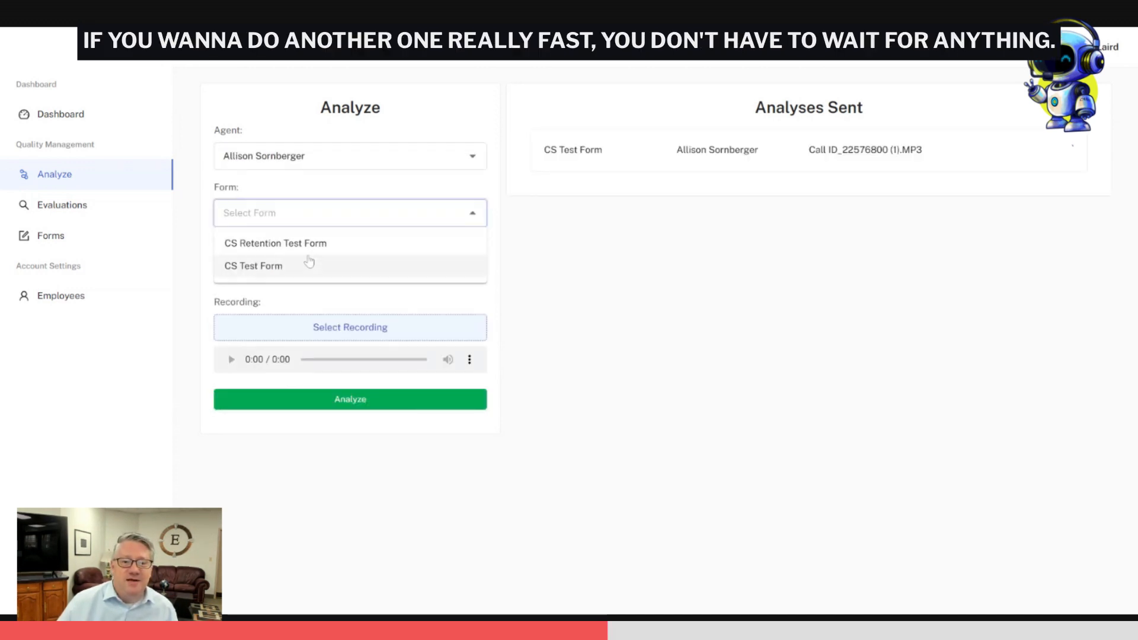
{"action": "left_click", "coordinate": [253, 266]}
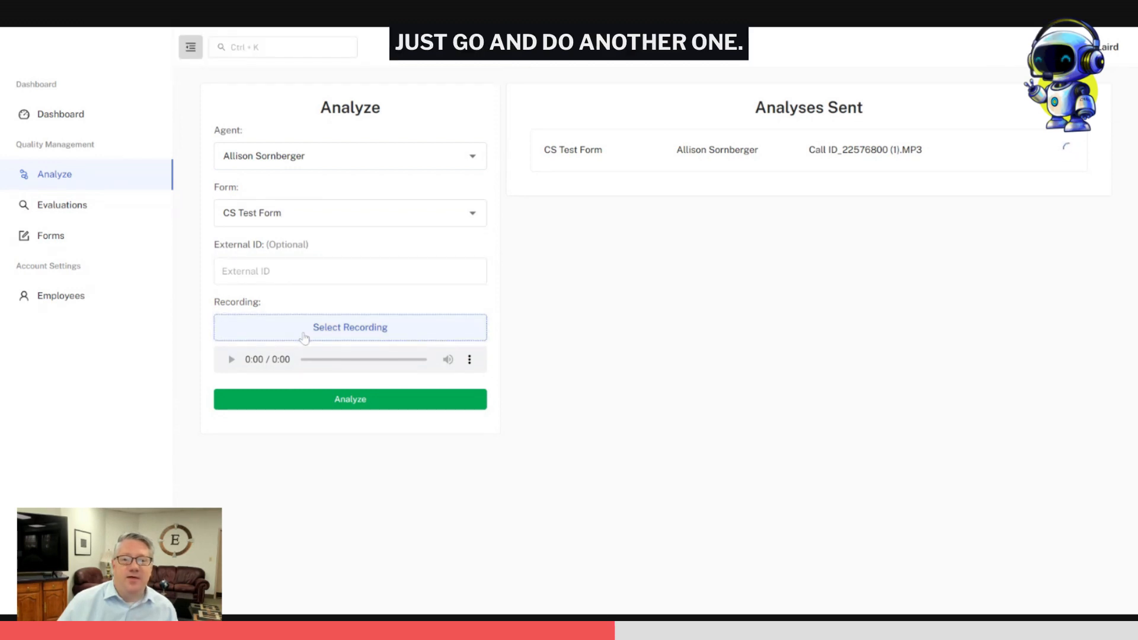
{"action": "left_click", "coordinate": [348, 327]}
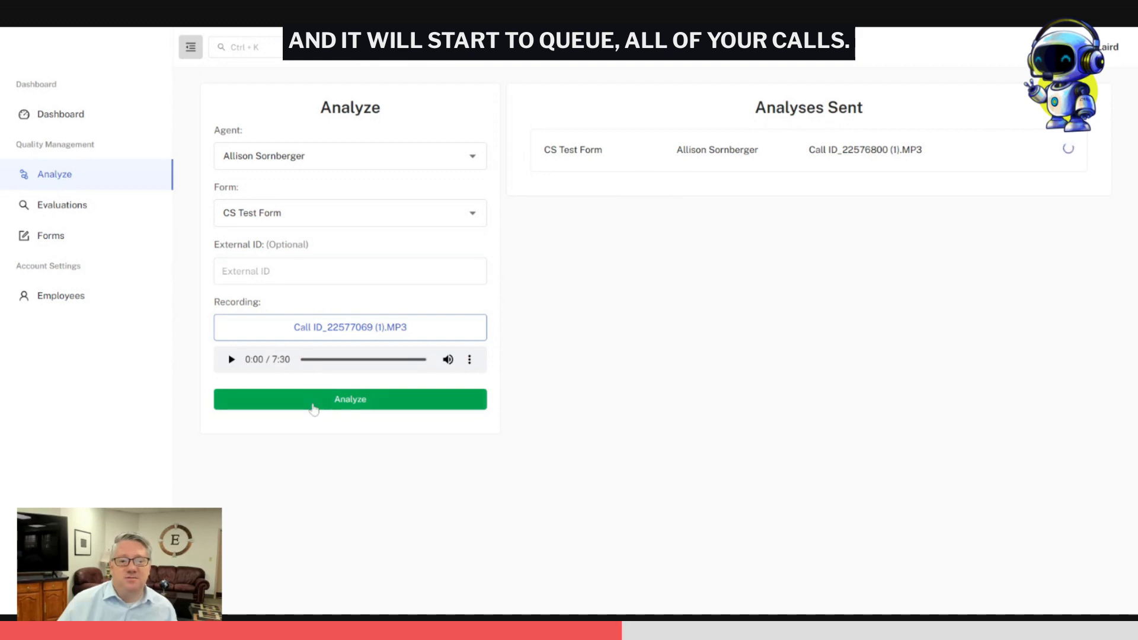
{"action": "left_click", "coordinate": [349, 398]}
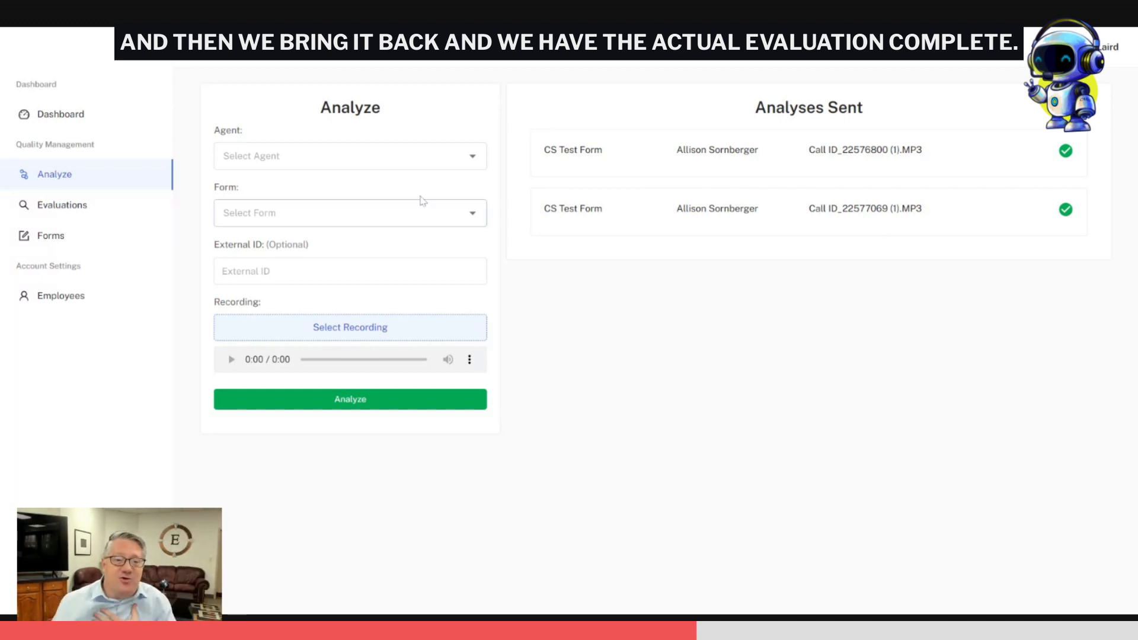
Show the Evaluations list for all agents and open an evaluation with a 95.24% overall score.
{"action": "left_click", "coordinate": [61, 205]}
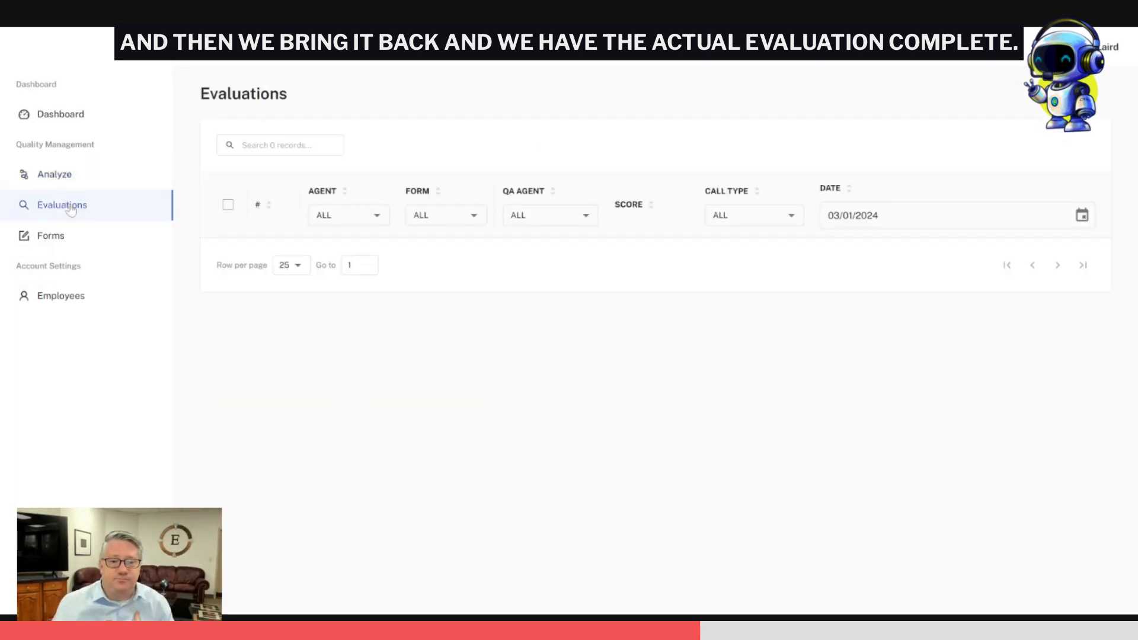
{"action": "left_click", "coordinate": [347, 215]}
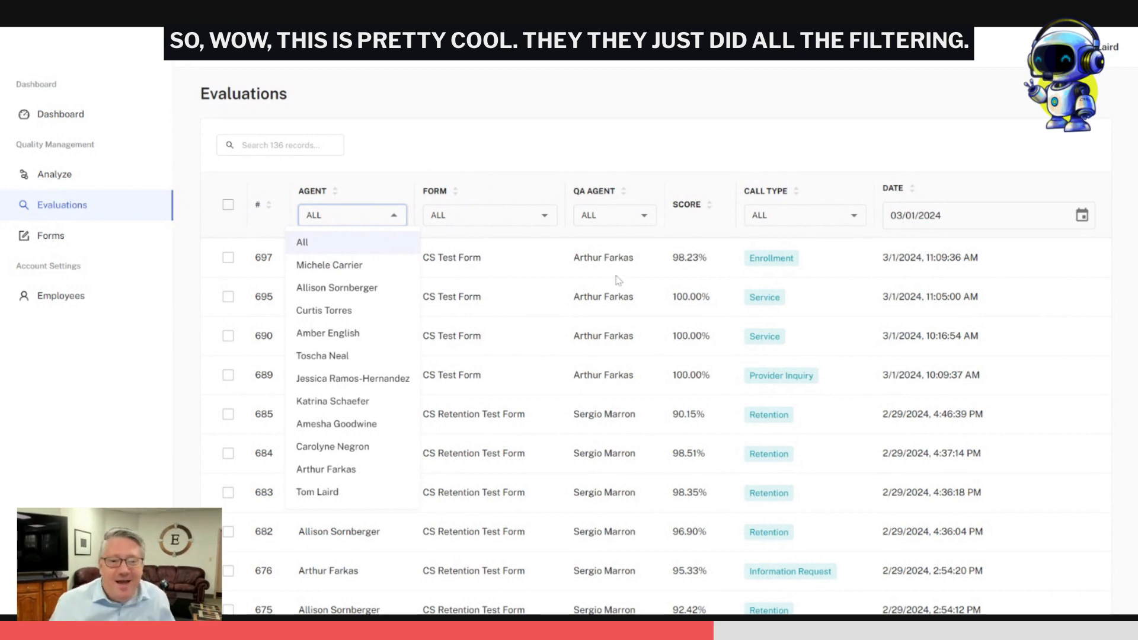
{"action": "left_click", "coordinate": [335, 287]}
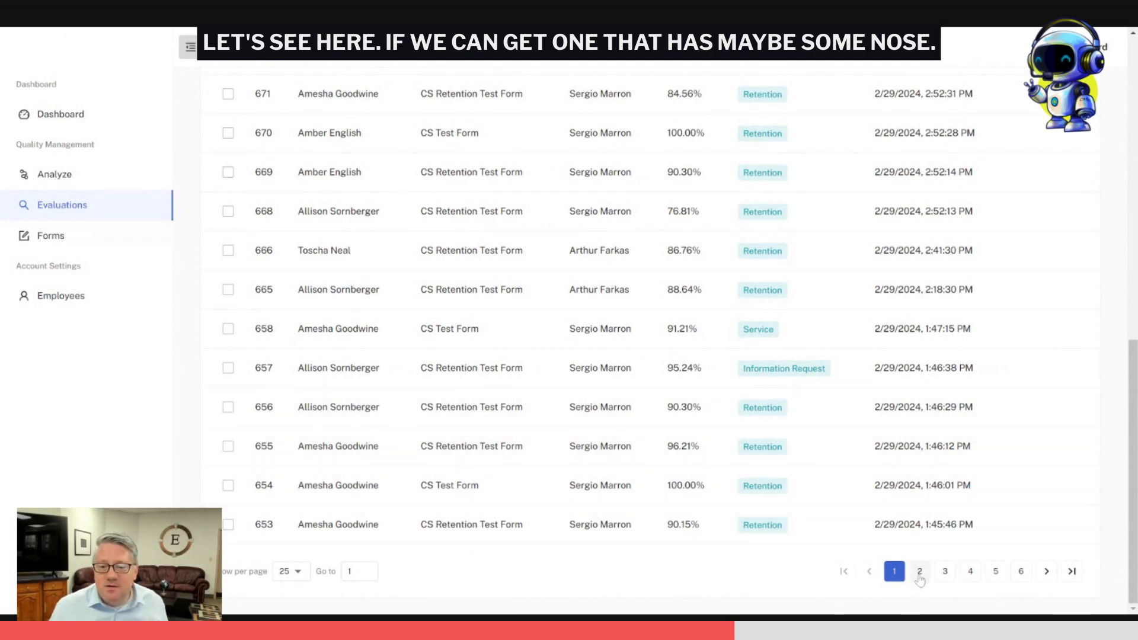
{"action": "left_click", "coordinate": [918, 571]}
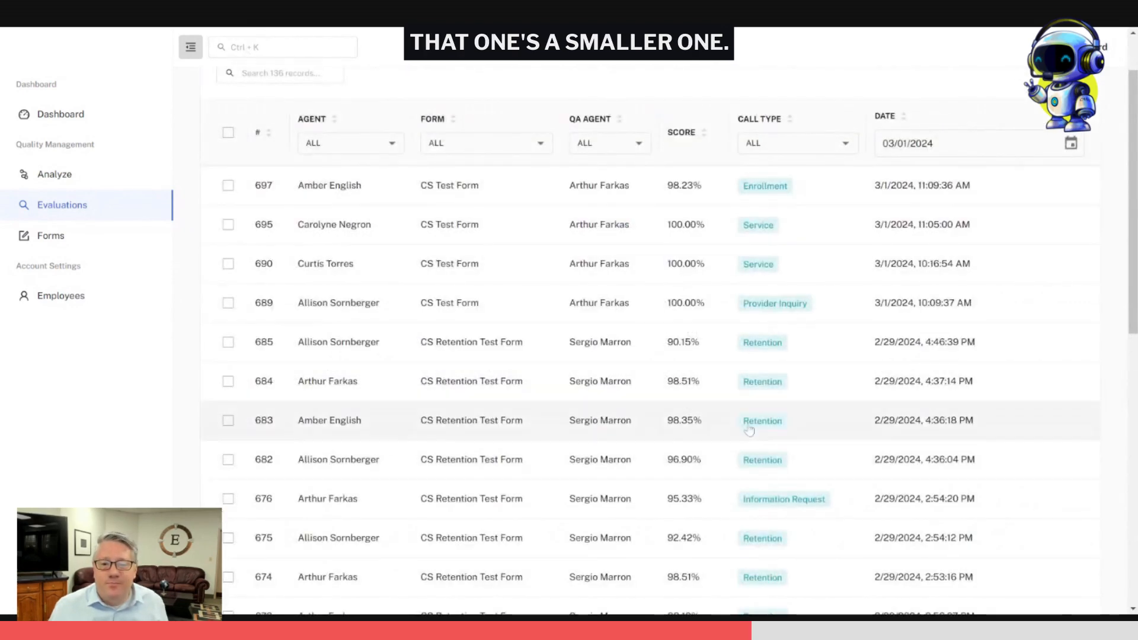
{"action": "scroll", "scroll_direction": "down", "scroll_amount": 3}
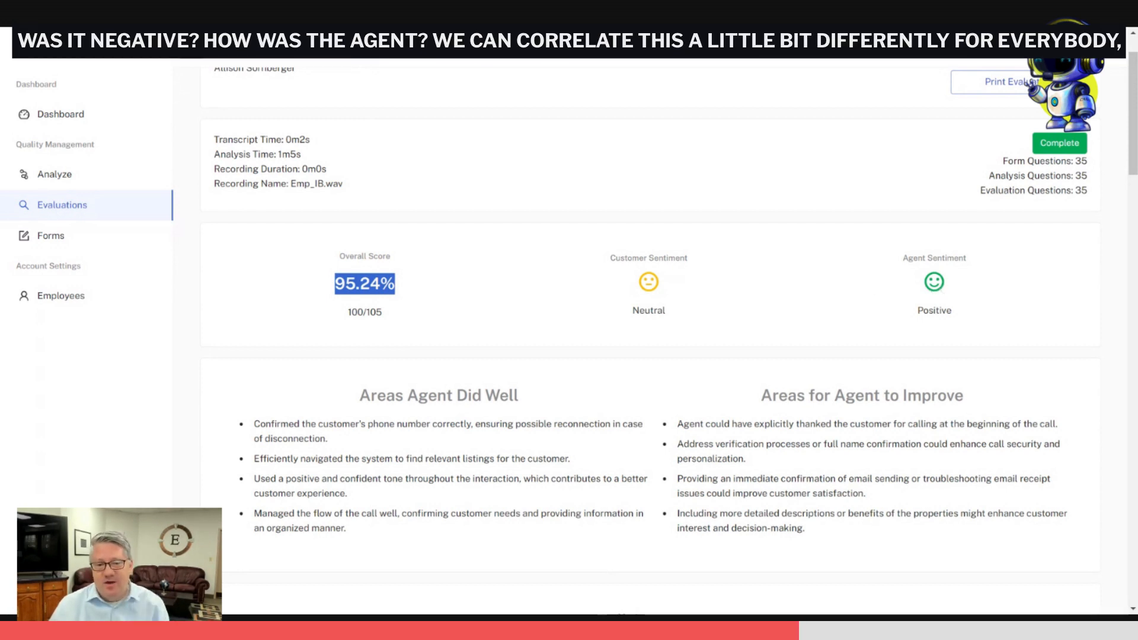
Review the evaluation's improvement areas, call summary and 75.00% Greeting section scoring.
{"action": "scroll", "scroll_direction": "down", "scroll_amount": 3}
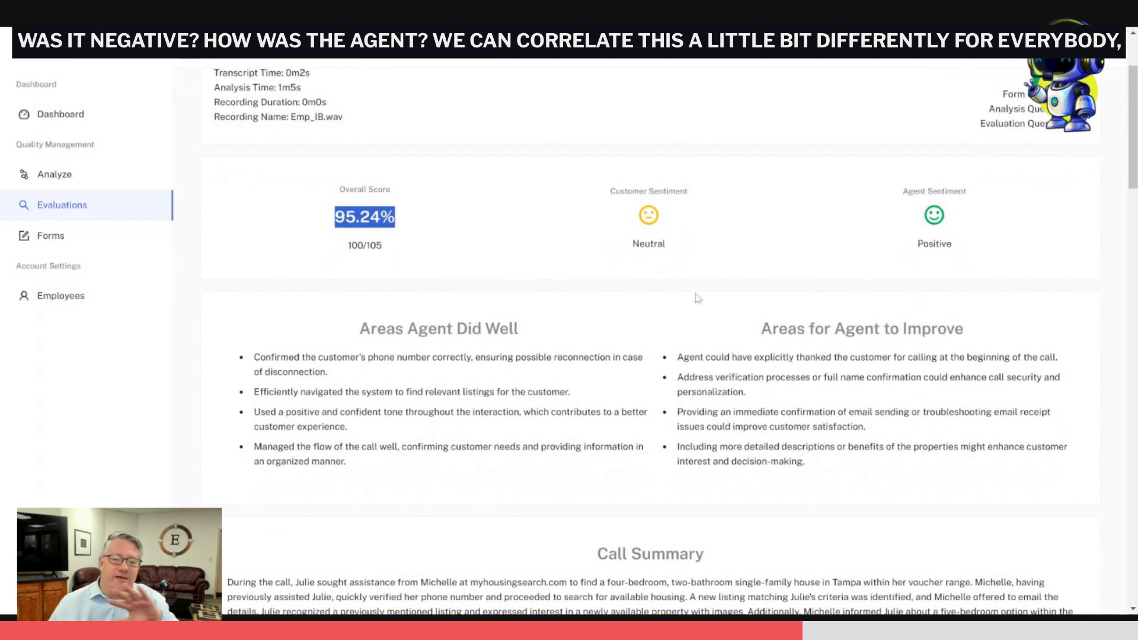
{"action": "mouse_move", "coordinate": [369, 344]}
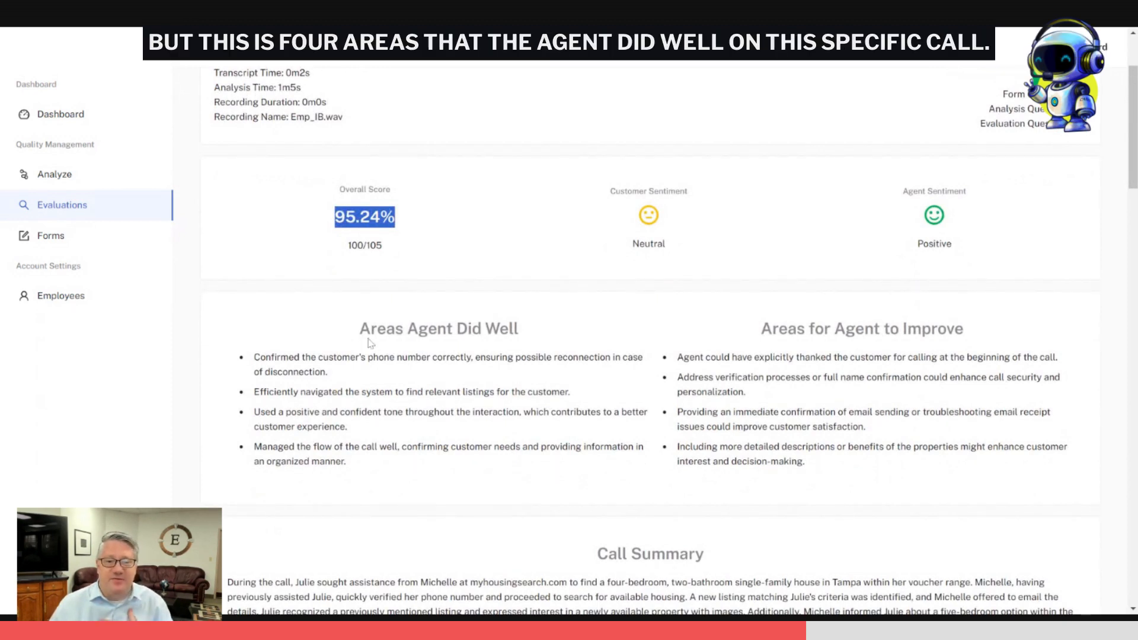
{"action": "double_click", "coordinate": [438, 329]}
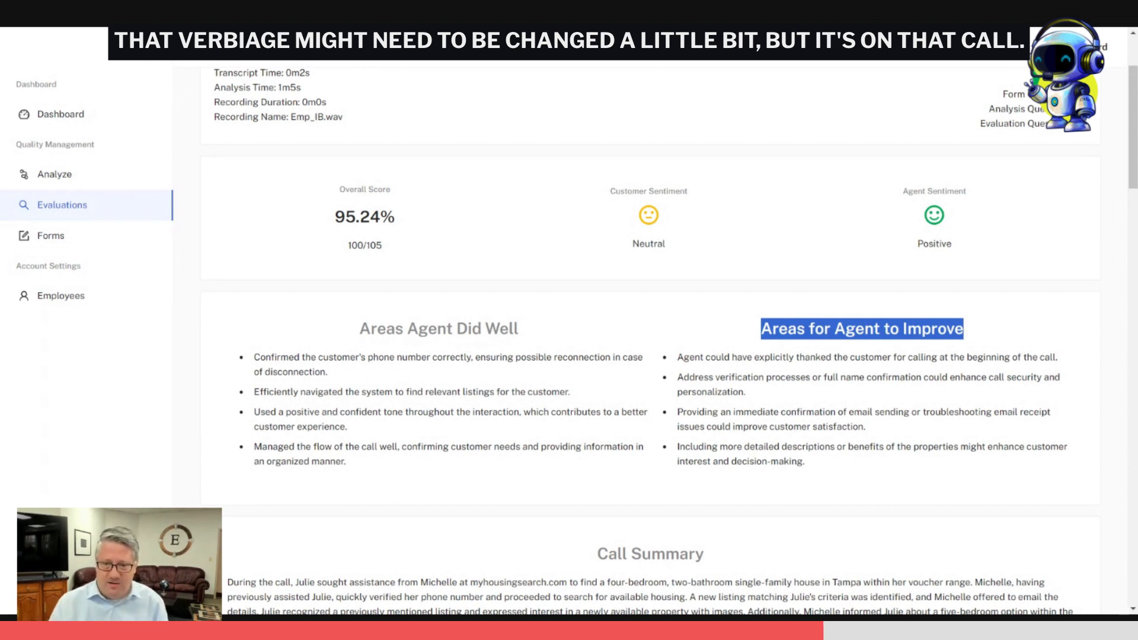
{"action": "scroll", "scroll_direction": "down", "scroll_amount": 3}
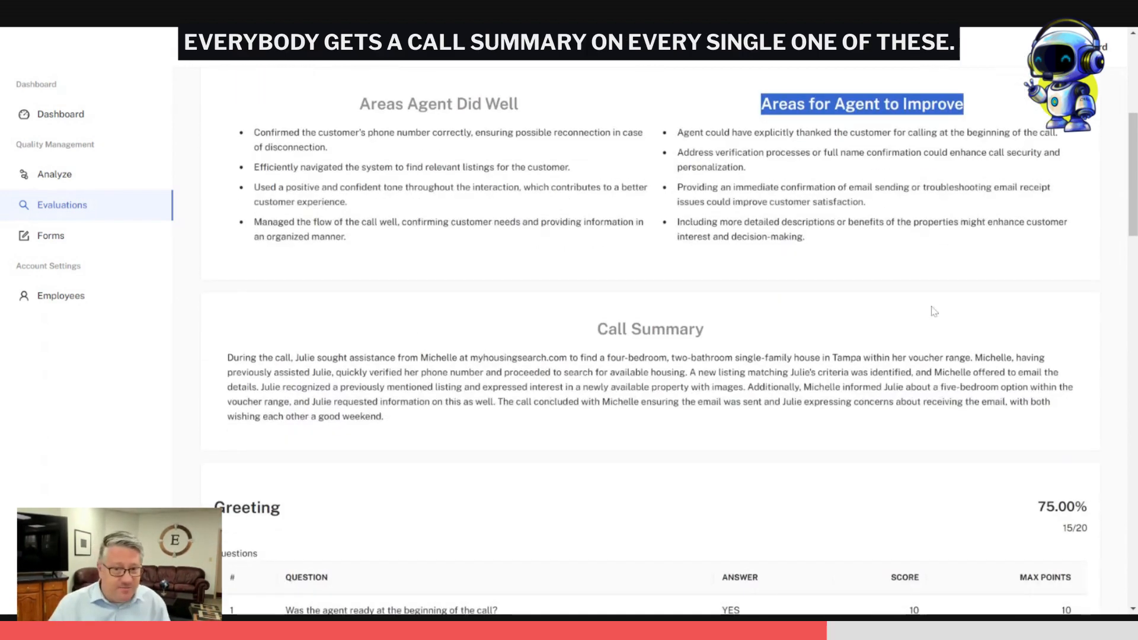
{"action": "scroll", "scroll_direction": "down", "scroll_amount": 3}
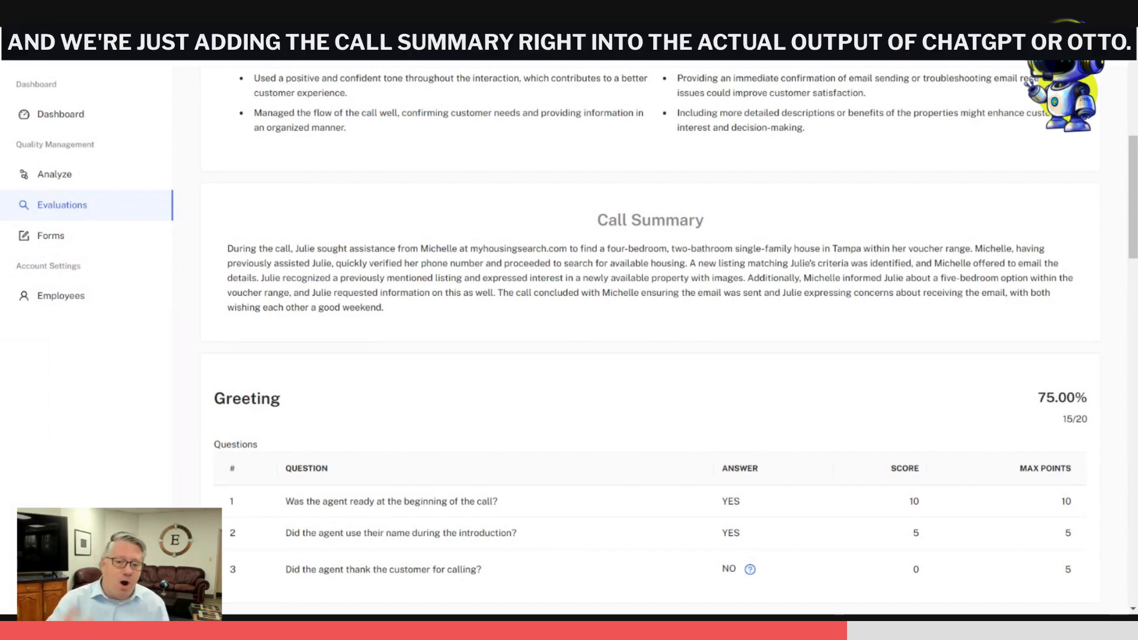
Reveal why the thank-you question scored NO and why the empathy question was N/A.
{"action": "scroll", "scroll_direction": "down", "scroll_amount": 3}
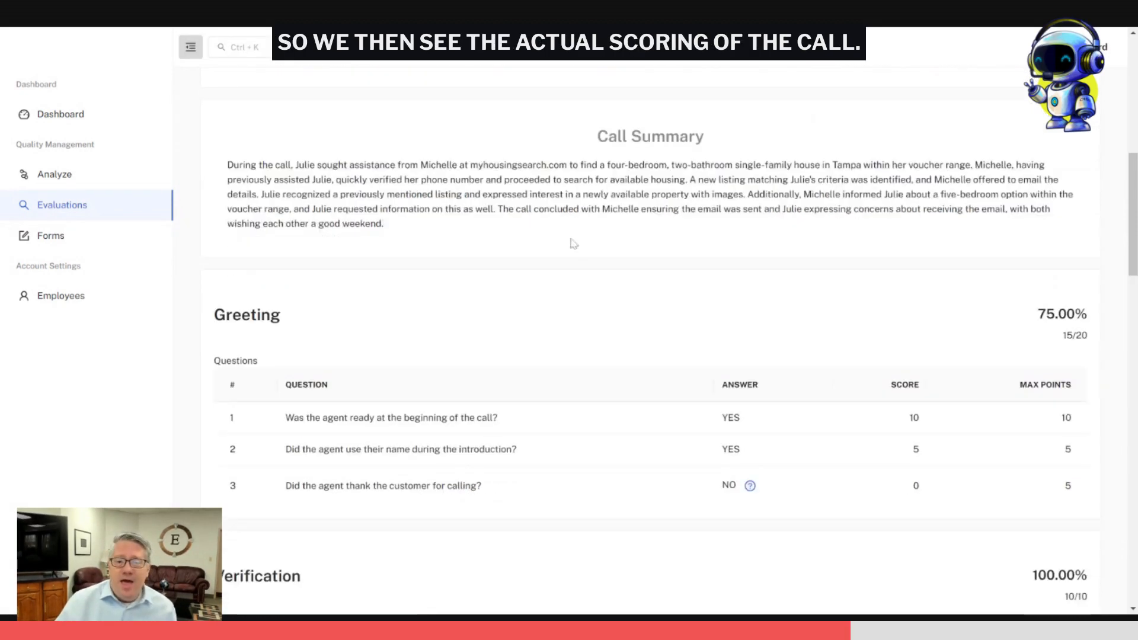
{"action": "scroll", "scroll_direction": "down", "scroll_amount": 3}
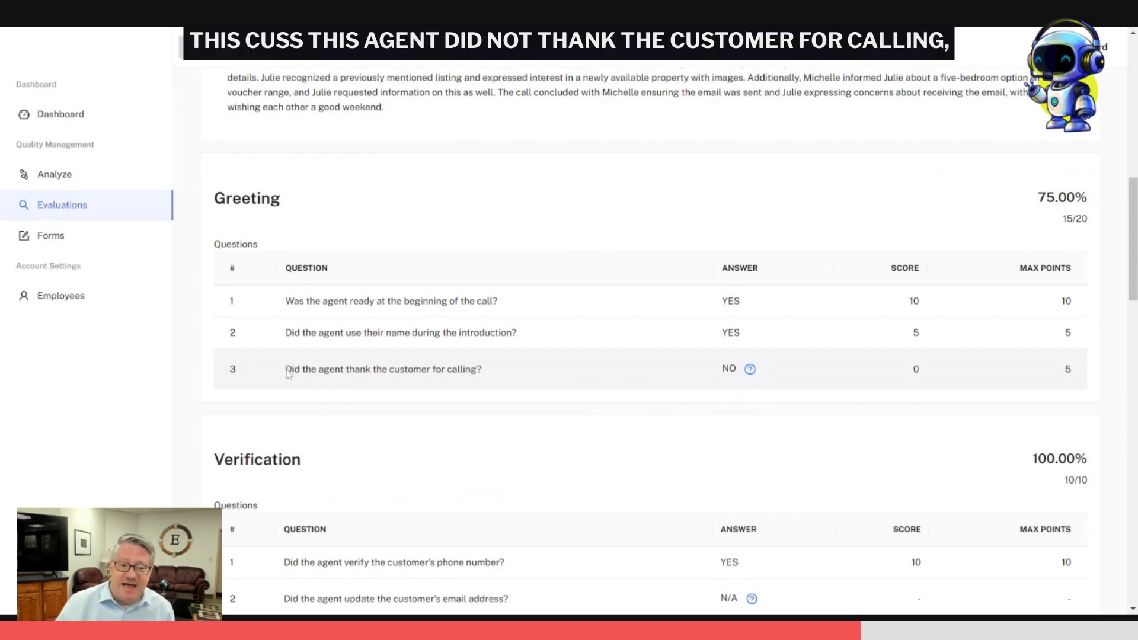
{"action": "mouse_move", "coordinate": [752, 369]}
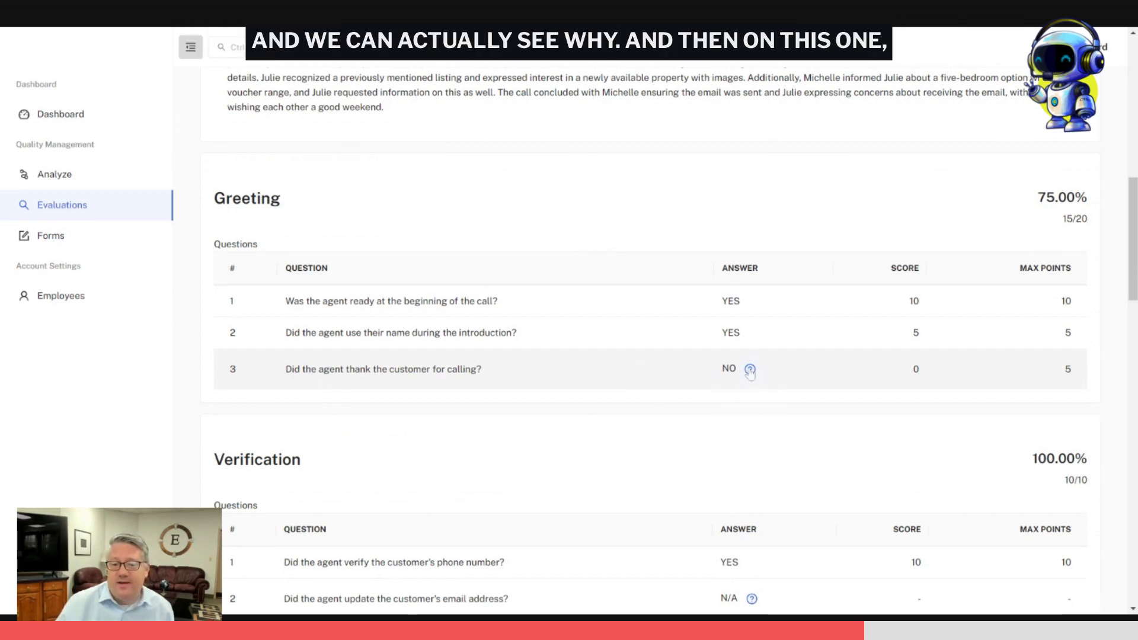
{"action": "left_click", "coordinate": [753, 368]}
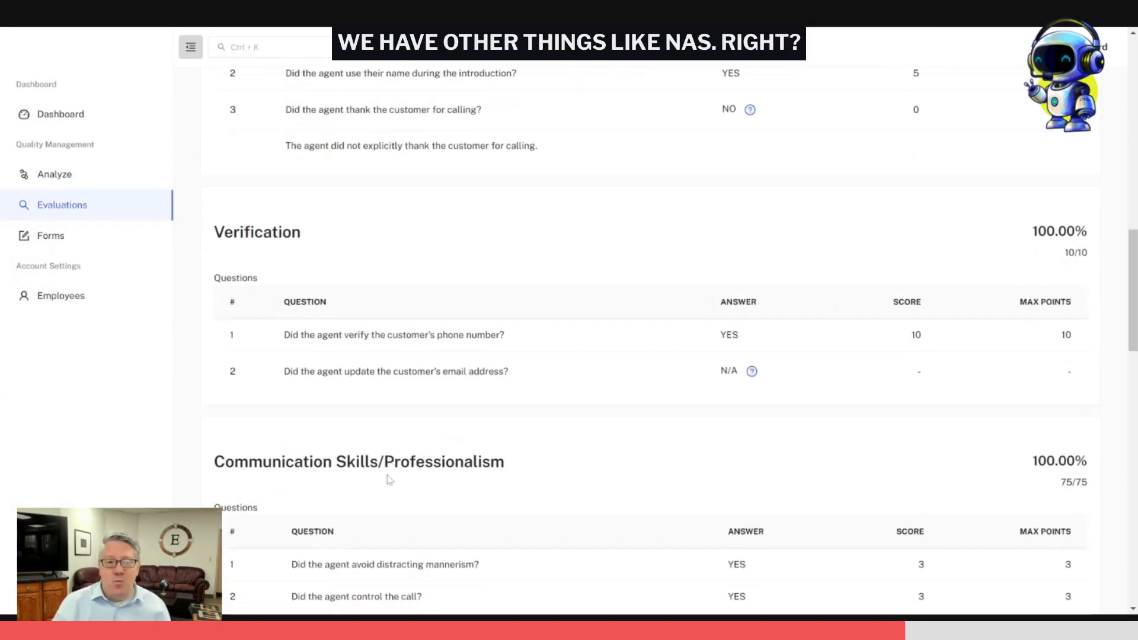
{"action": "scroll", "scroll_direction": "down", "scroll_amount": 3}
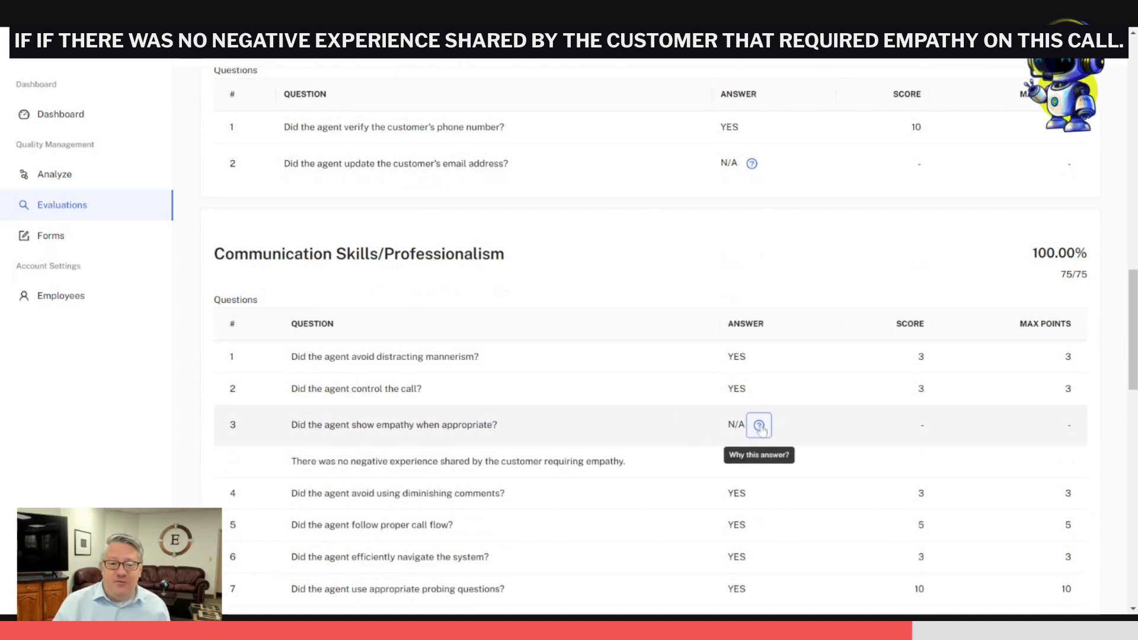
{"action": "mouse_move", "coordinate": [407, 458]}
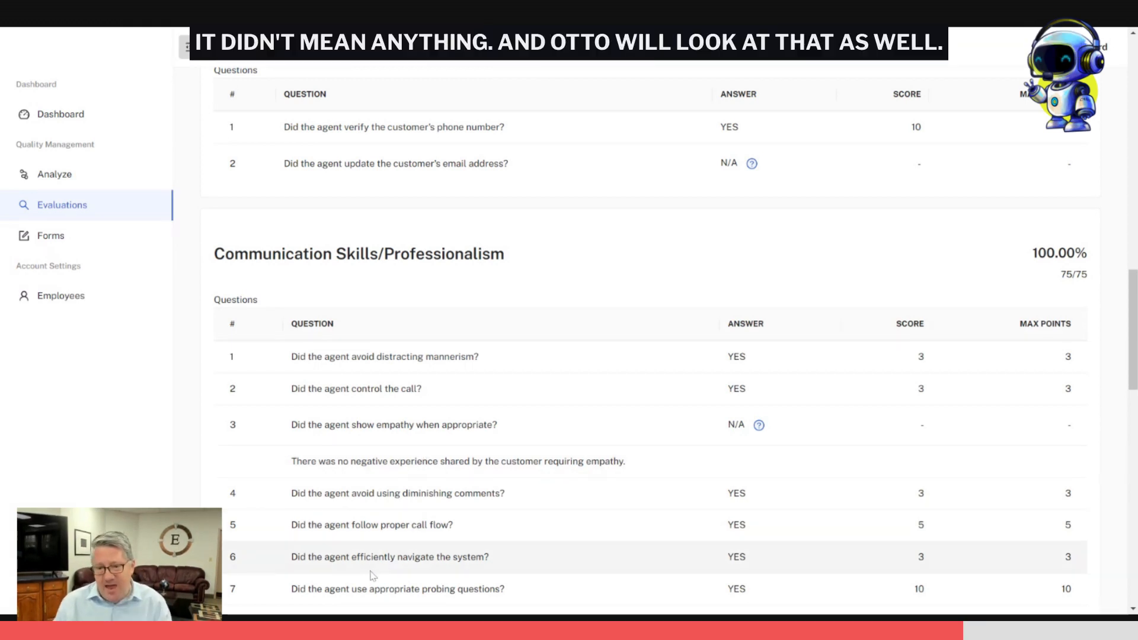
{"action": "scroll", "scroll_direction": "down", "scroll_amount": 3}
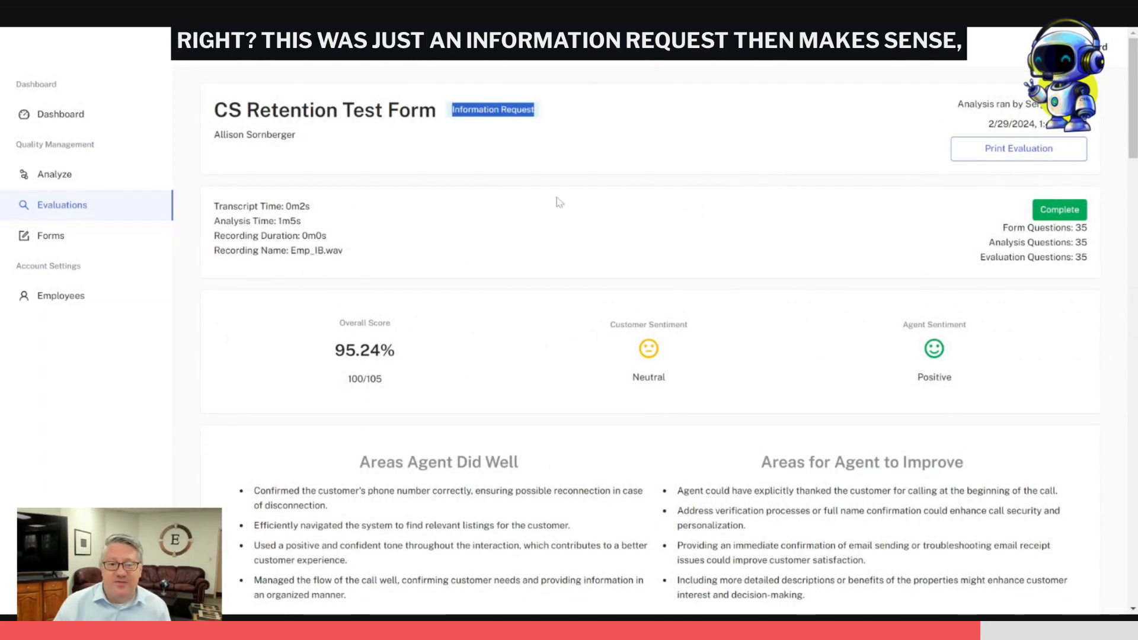
{"action": "mouse_move", "coordinate": [555, 115]}
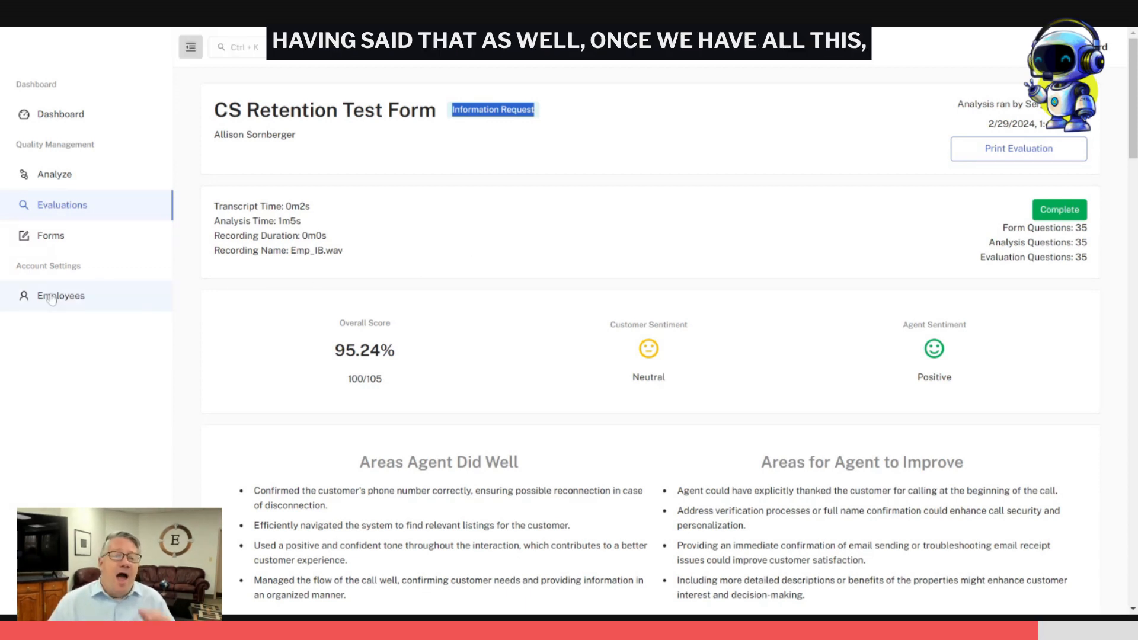
{"action": "mouse_move", "coordinate": [316, 349]}
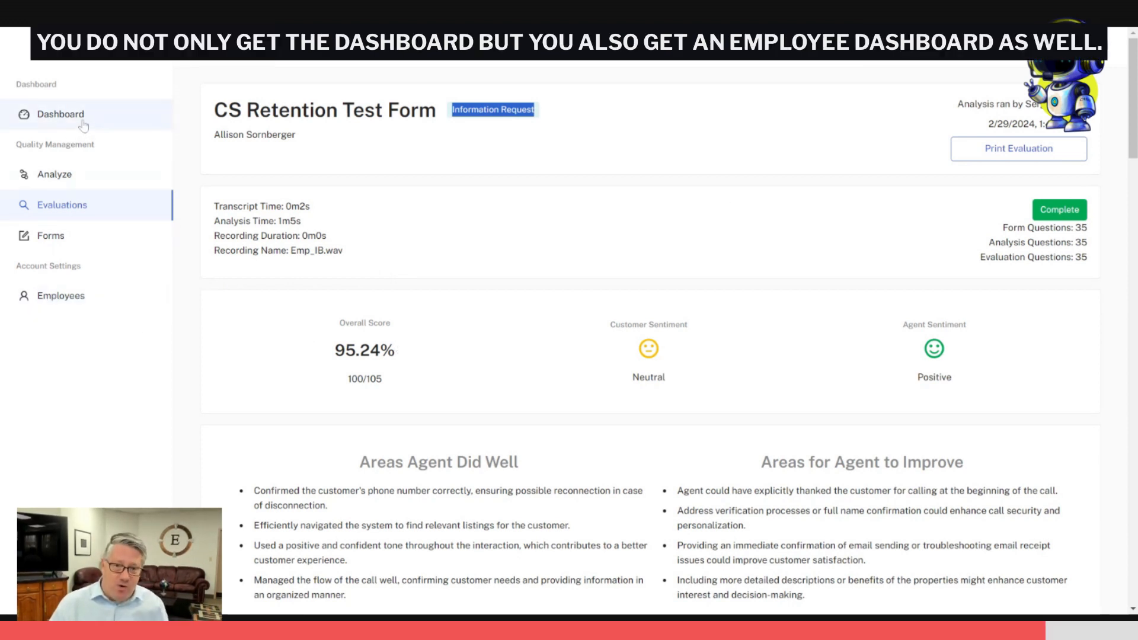
Open an employee's profile showing recent evaluations plus per-form and per-call-type score breakdowns.
{"action": "left_click", "coordinate": [61, 296]}
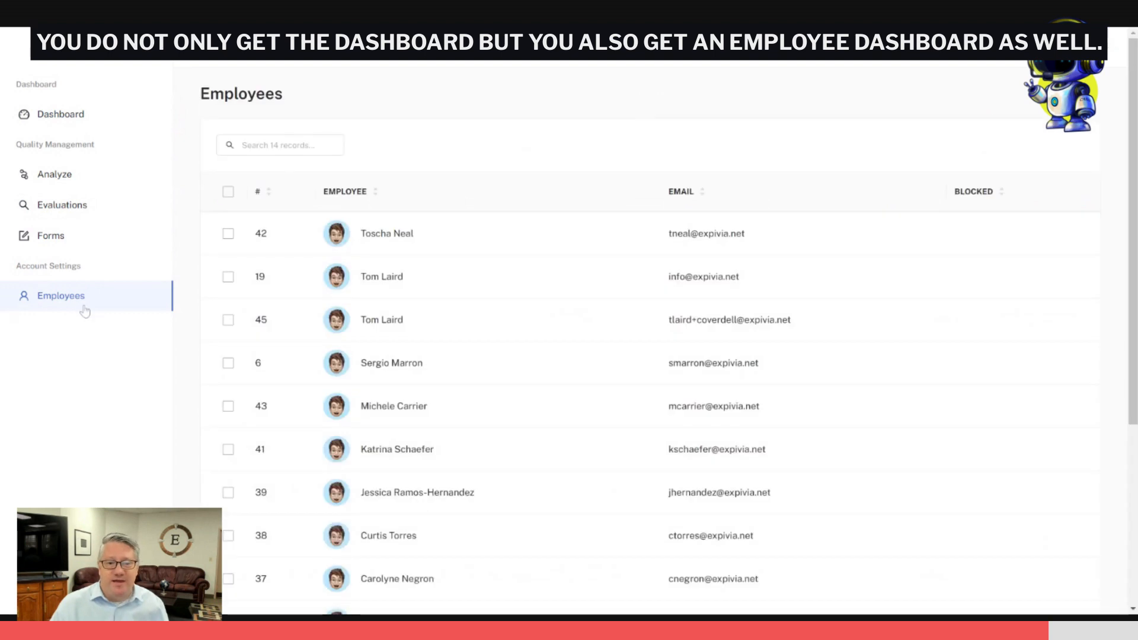
{"action": "left_click", "coordinate": [387, 234]}
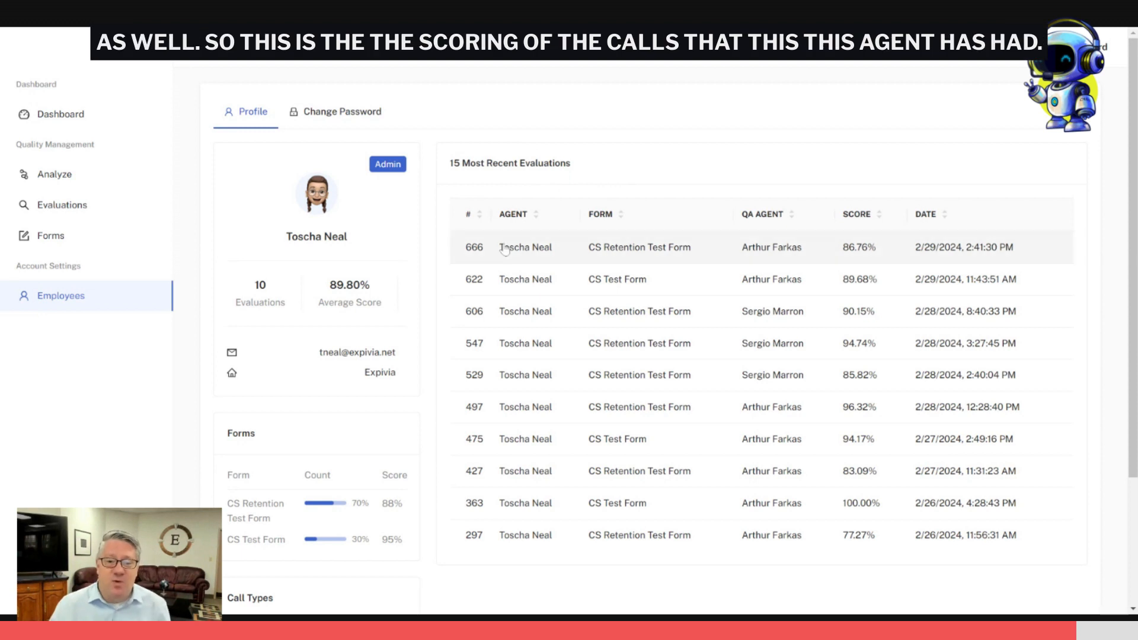
{"action": "mouse_move", "coordinate": [566, 560]}
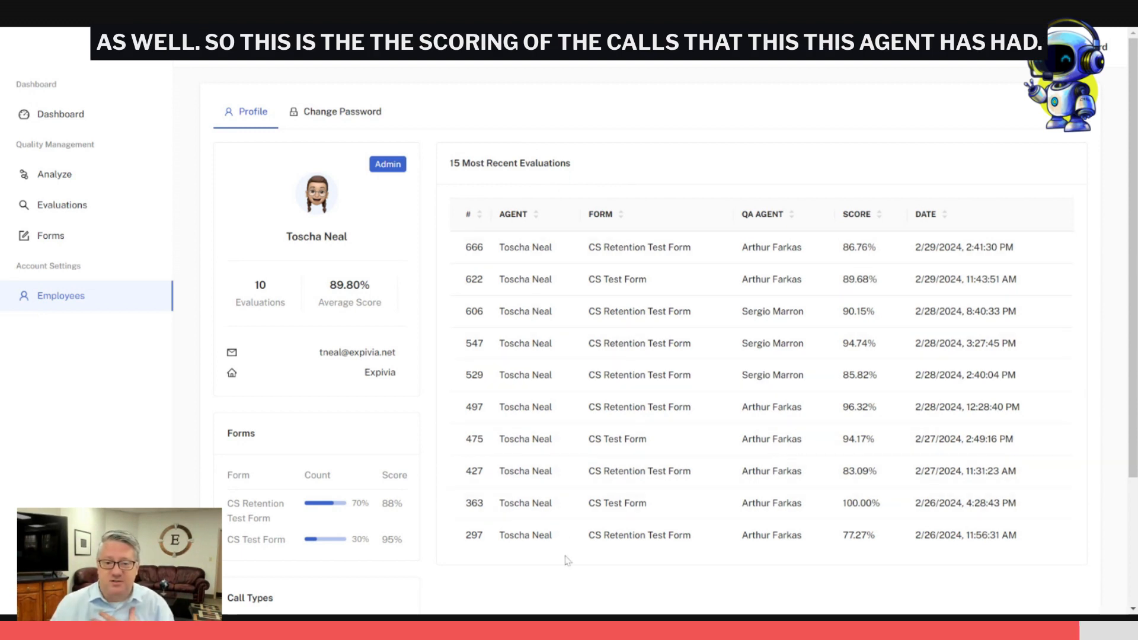
{"action": "scroll", "scroll_direction": "down", "scroll_amount": 3}
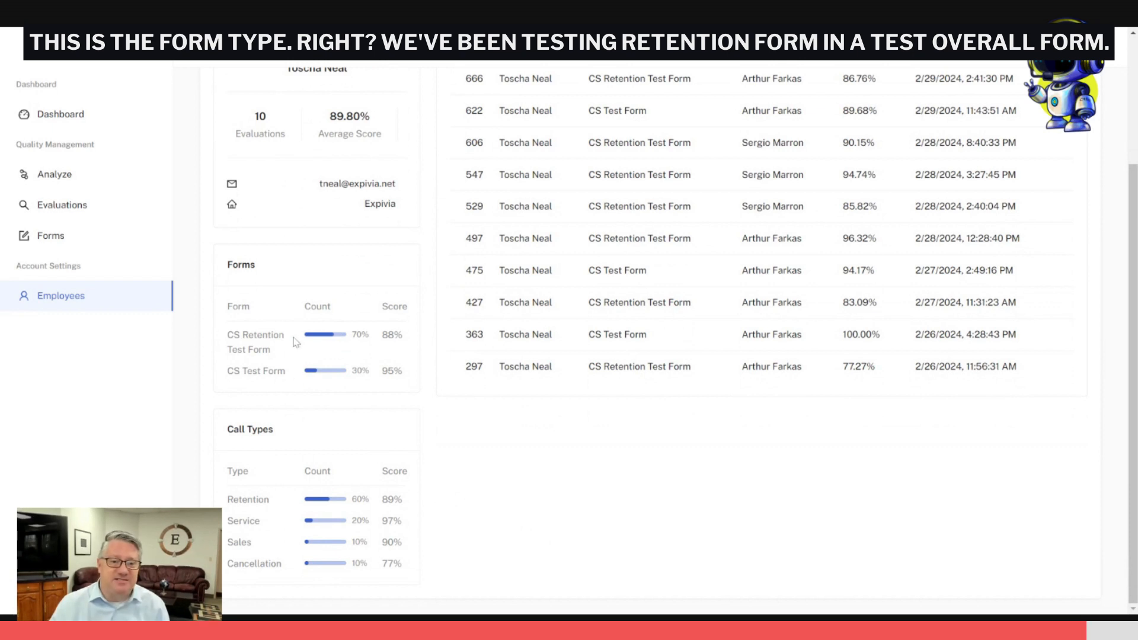
{"action": "mouse_move", "coordinate": [334, 380]}
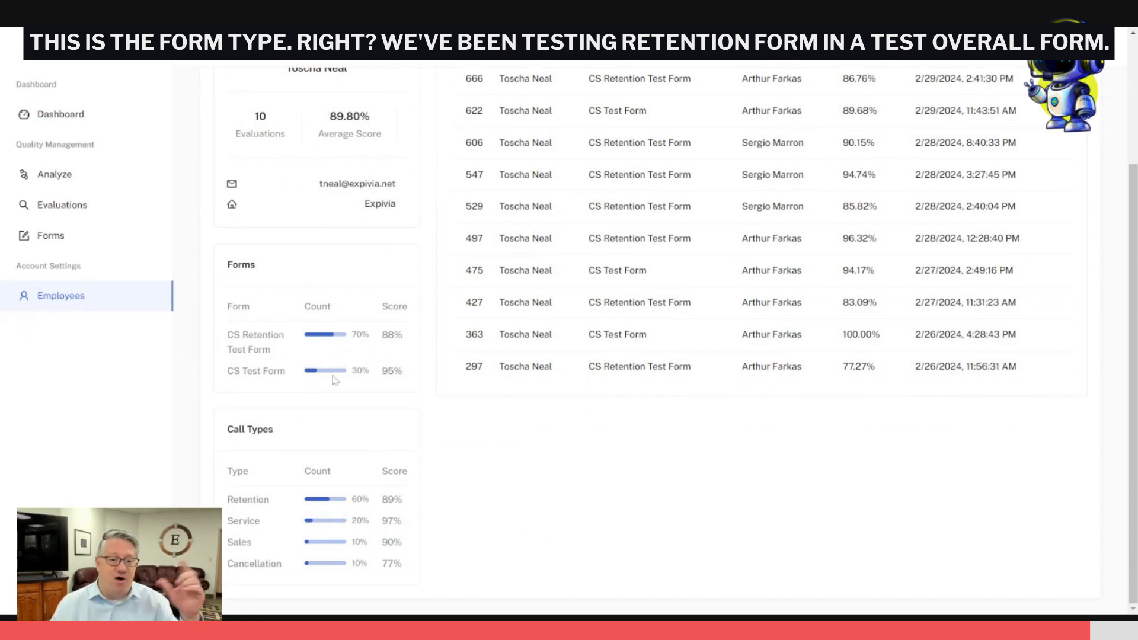